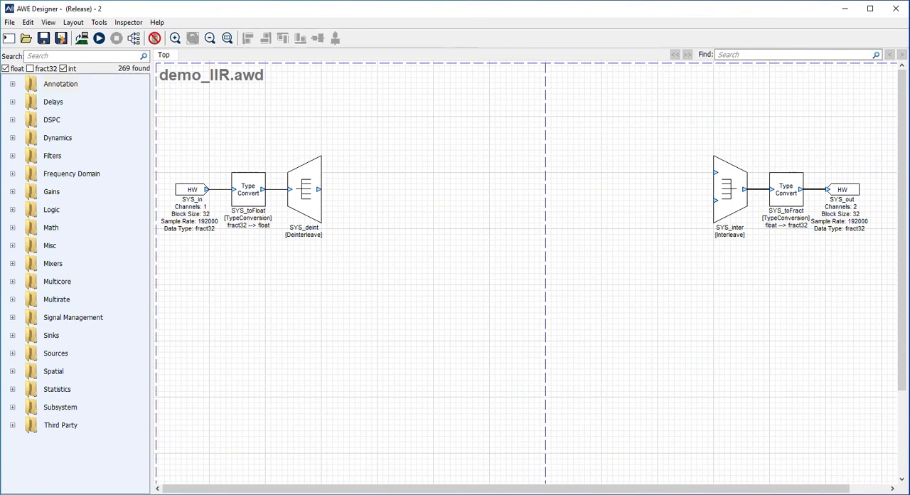
- Add a Sink block from the 'sink' search and wire SYS_deint's output into Sink1
left_click(81, 56)
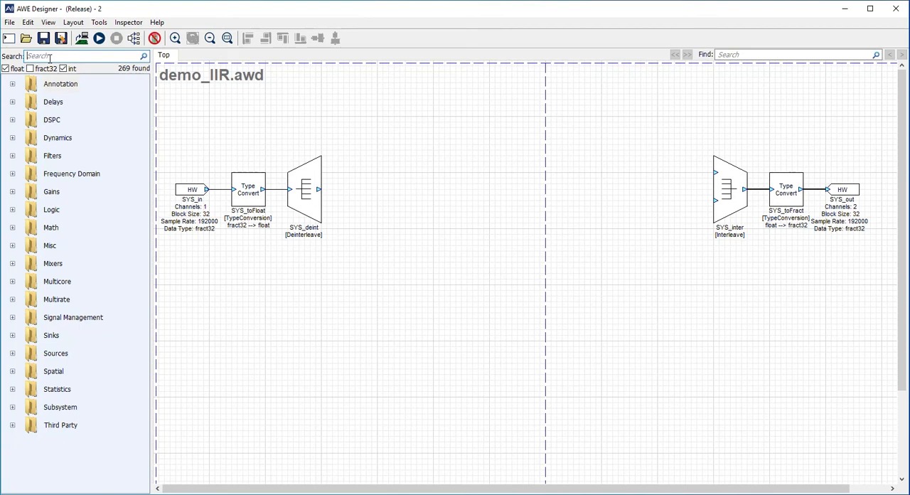
type("sink")
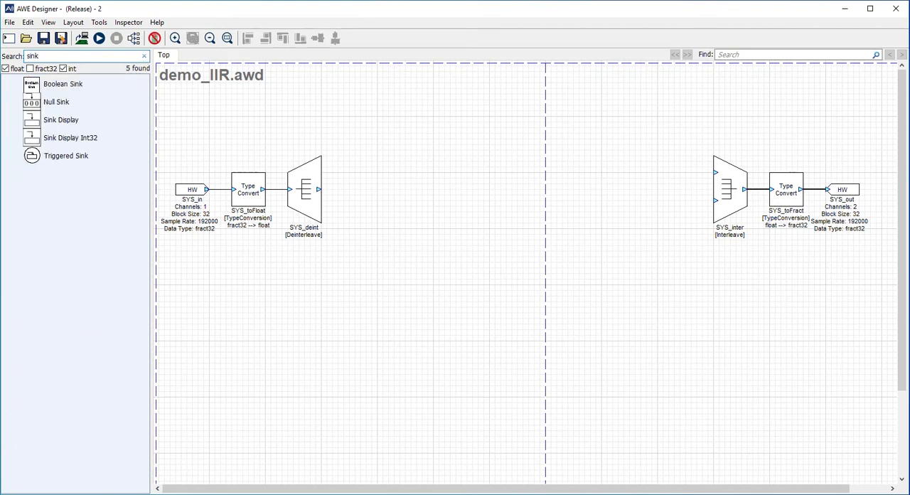
mouse_move(70, 120)
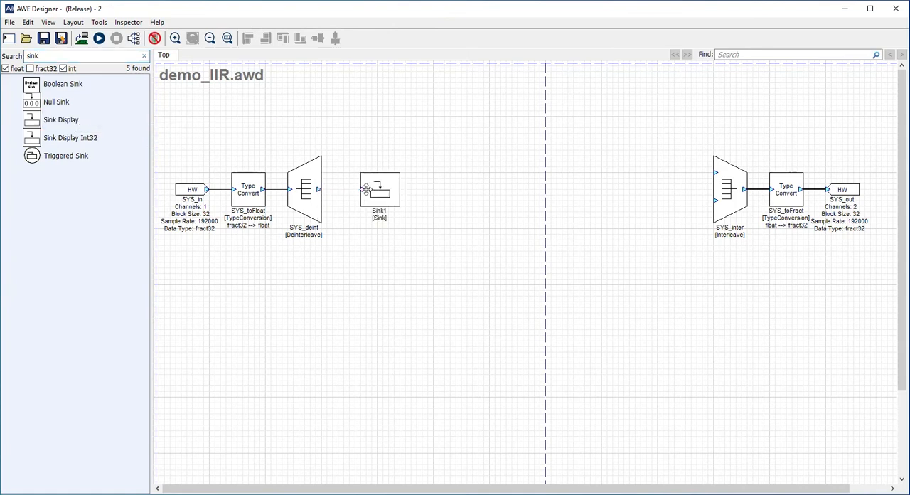
left_click_drag(321, 188, 363, 189)
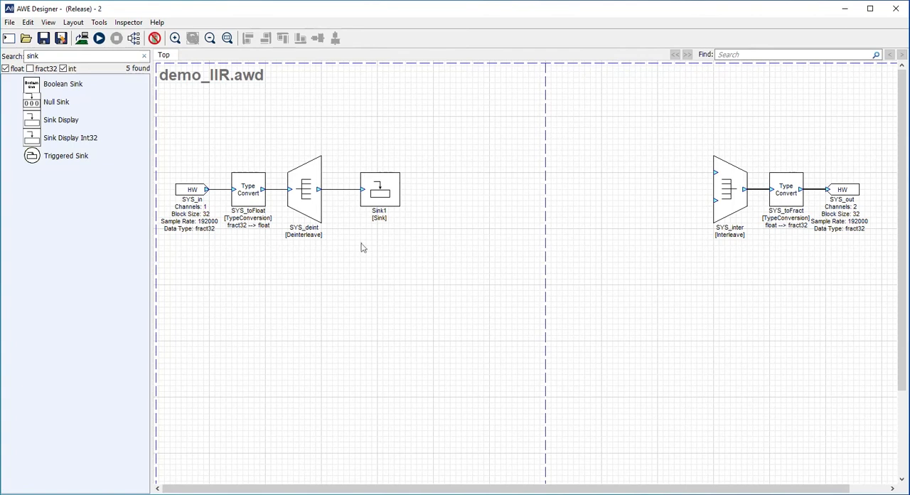
mouse_move(274, 223)
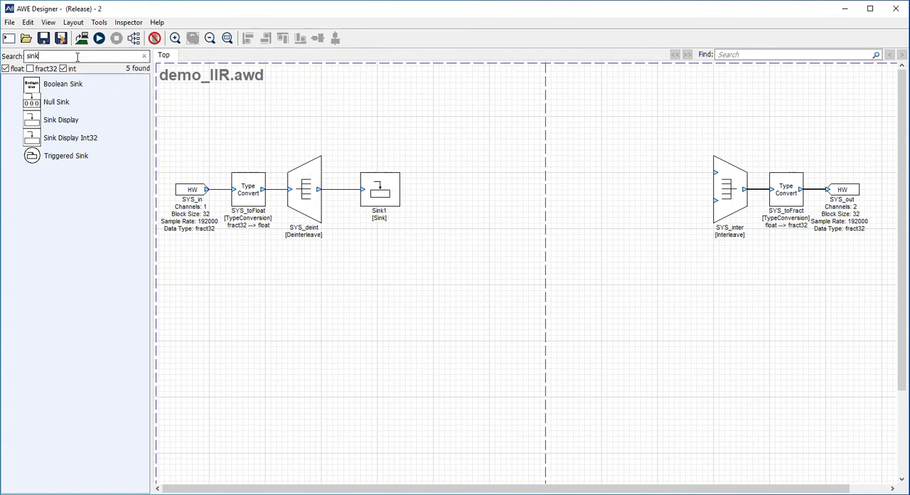
- Add a Zero Source feeding both SYS_inter inputs, then save the design as demo_IIR.awd
type("zero")
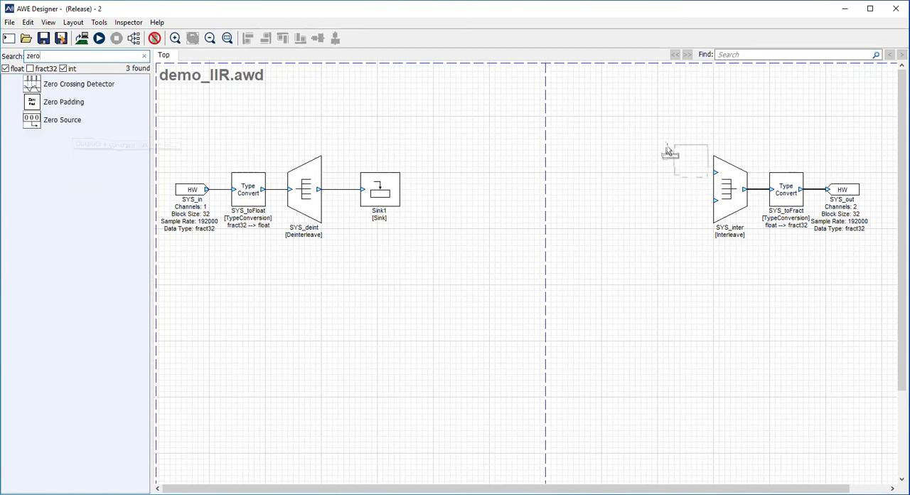
left_click_drag(31, 119, 596, 165)
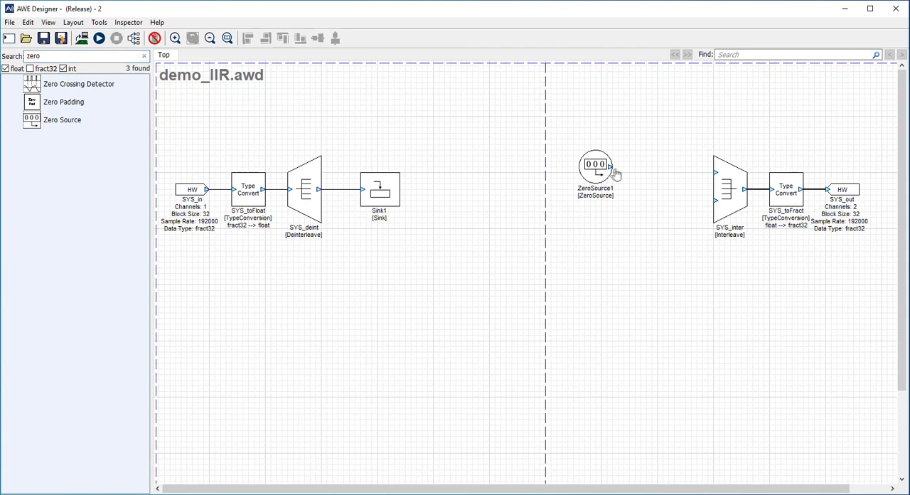
left_click_drag(609, 170, 715, 190)
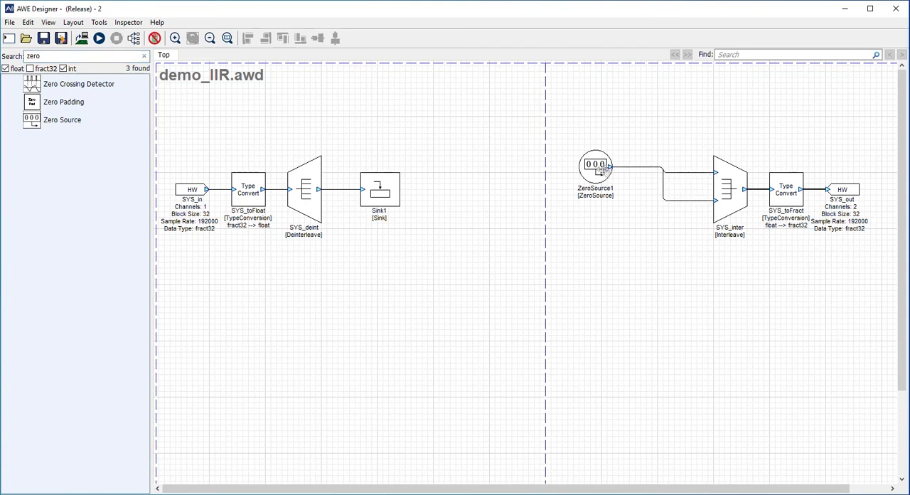
left_click(595, 170)
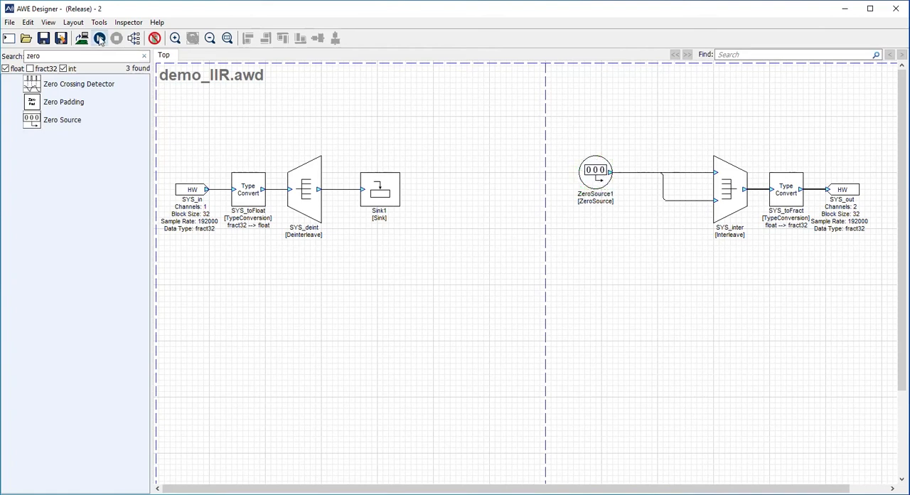
left_click(92, 39)
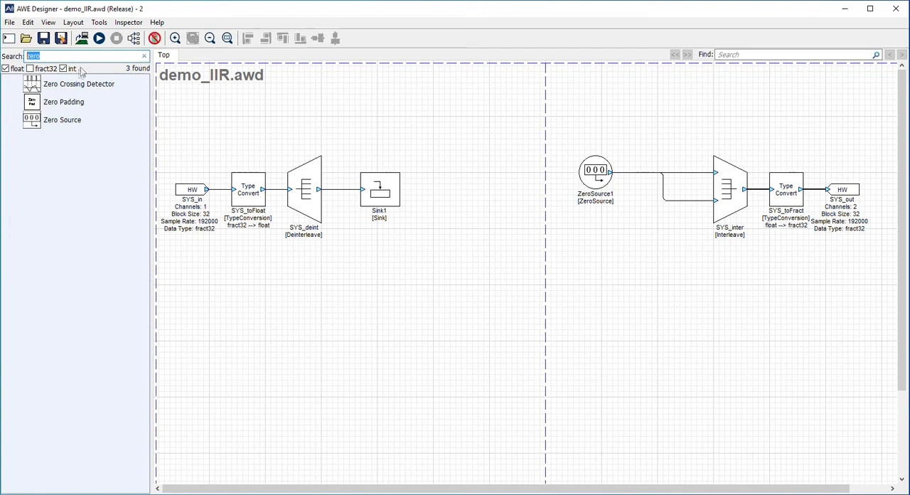
- Add a Second Order Filter set to Butter1stLPF with freq 1000 Hz
left_click(63, 69)
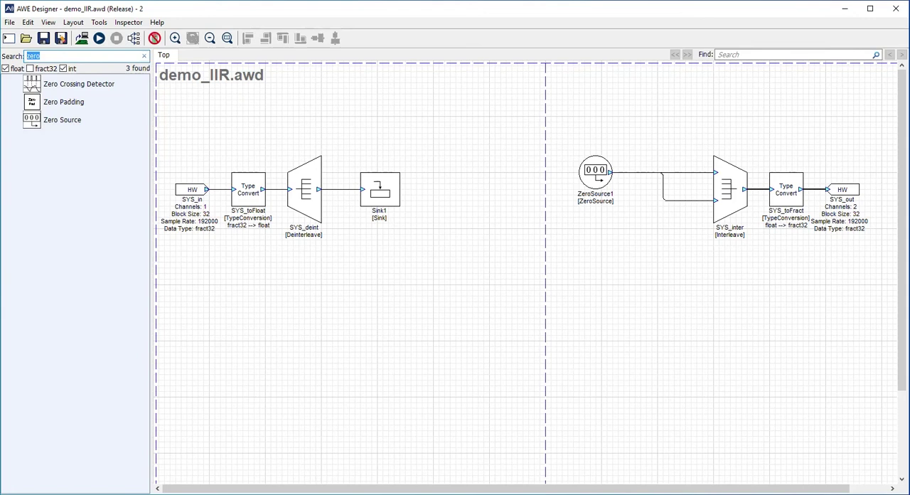
type("sof")
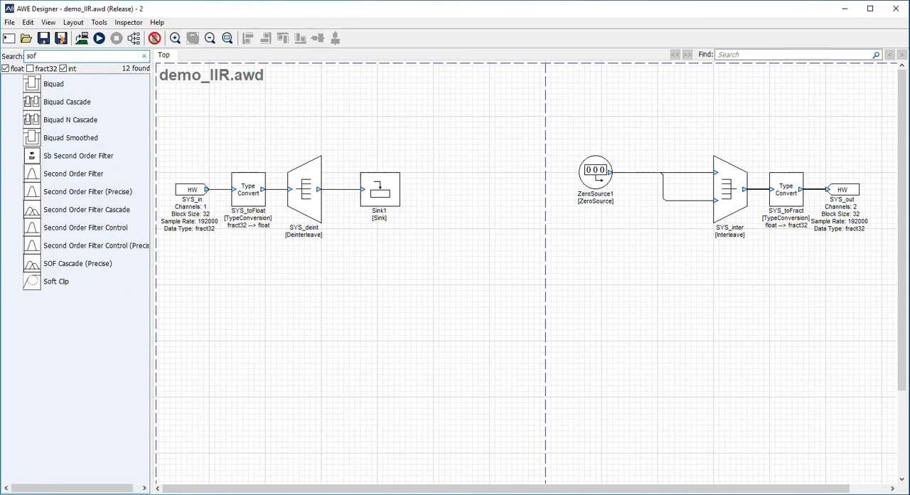
mouse_move(76, 199)
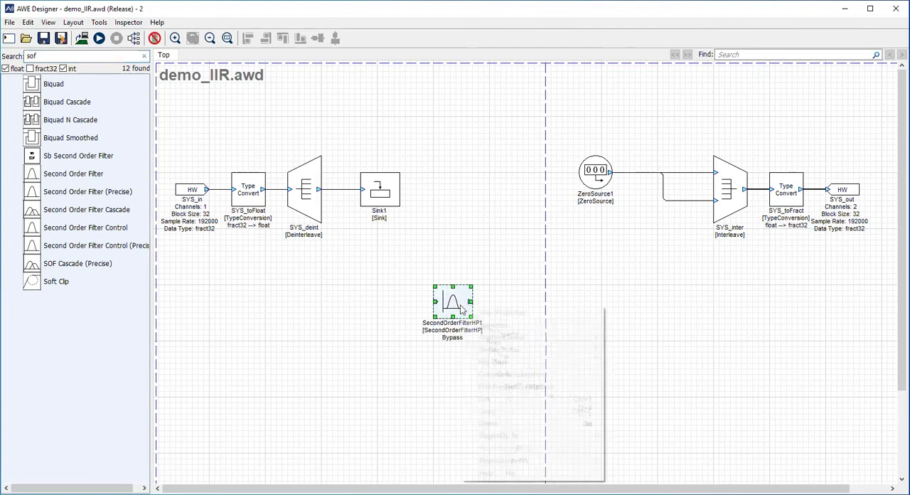
double_click(453, 301)
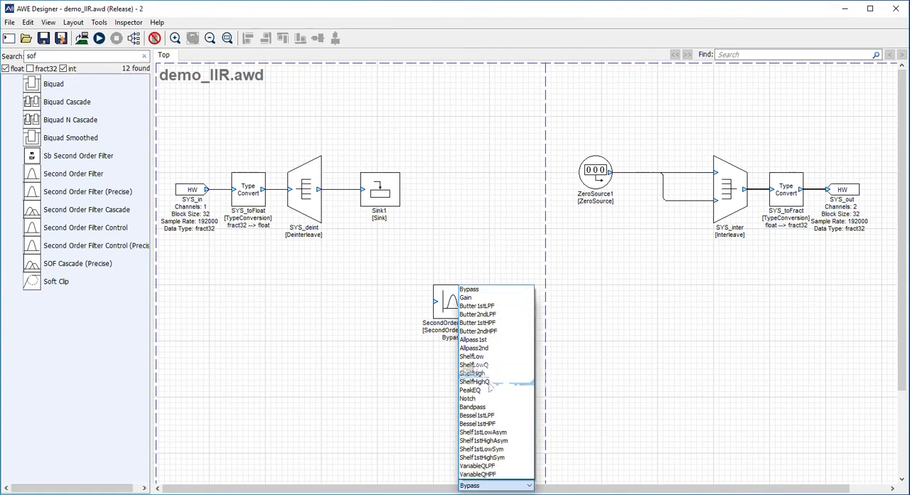
mouse_move(489, 323)
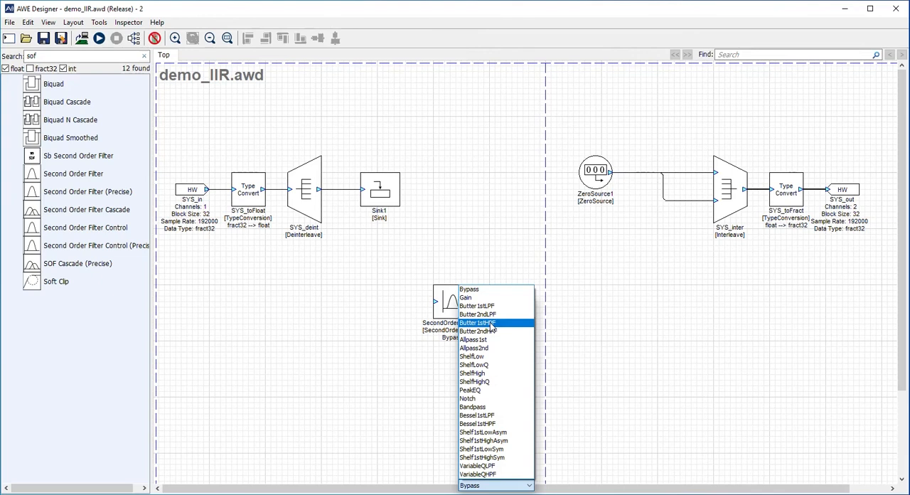
mouse_move(486, 305)
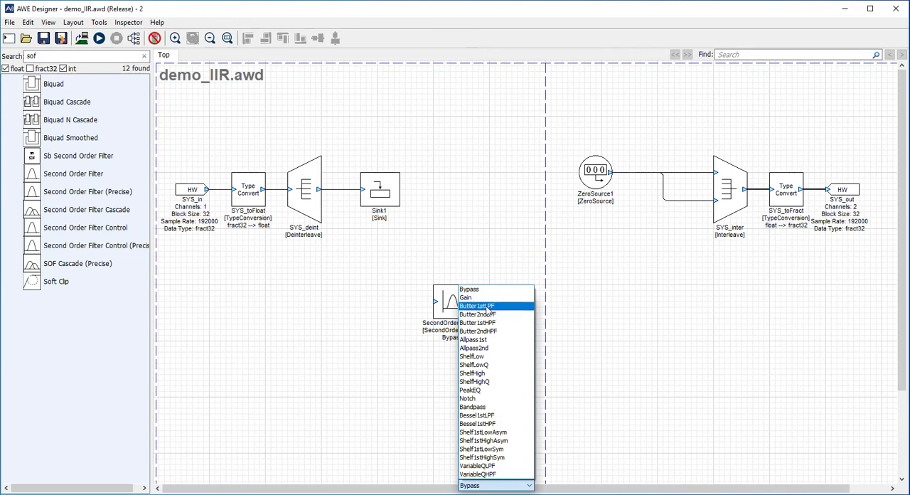
mouse_move(482, 314)
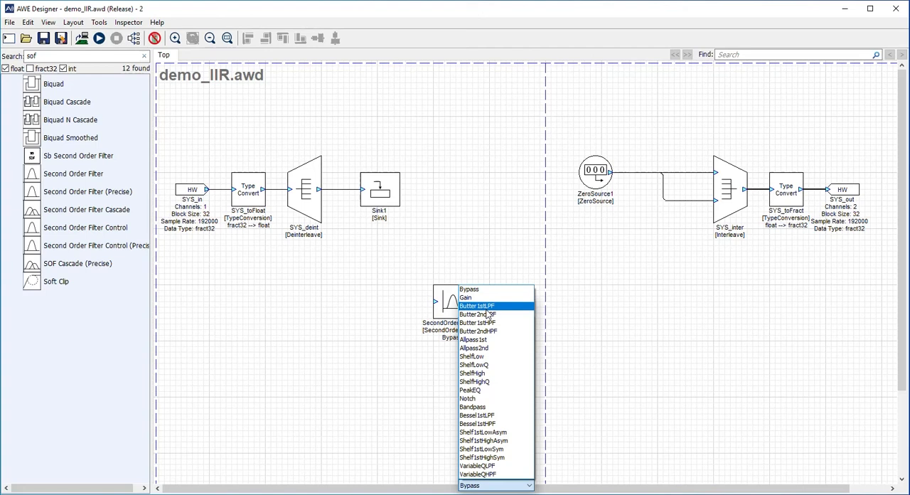
left_click(477, 305)
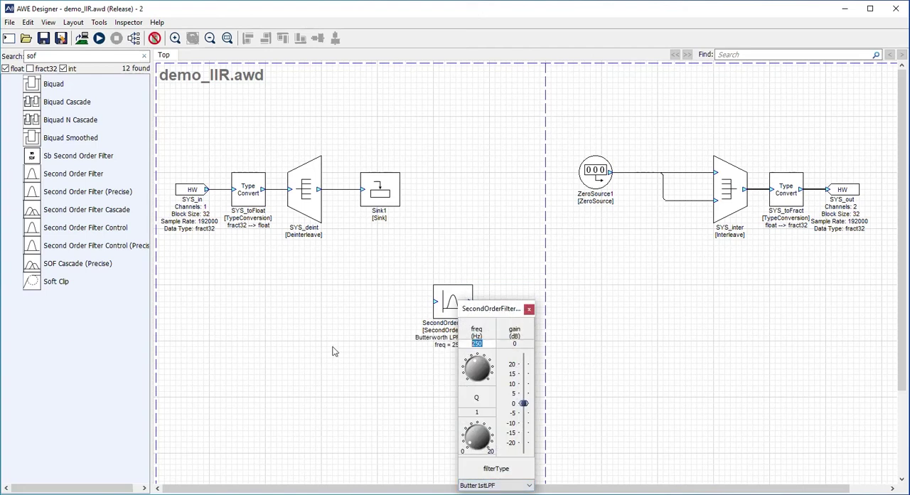
type("1000")
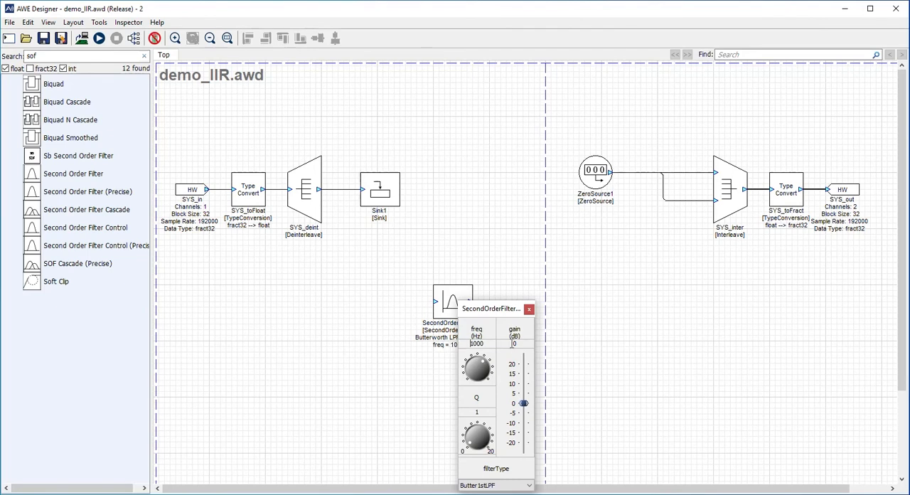
left_click(530, 308)
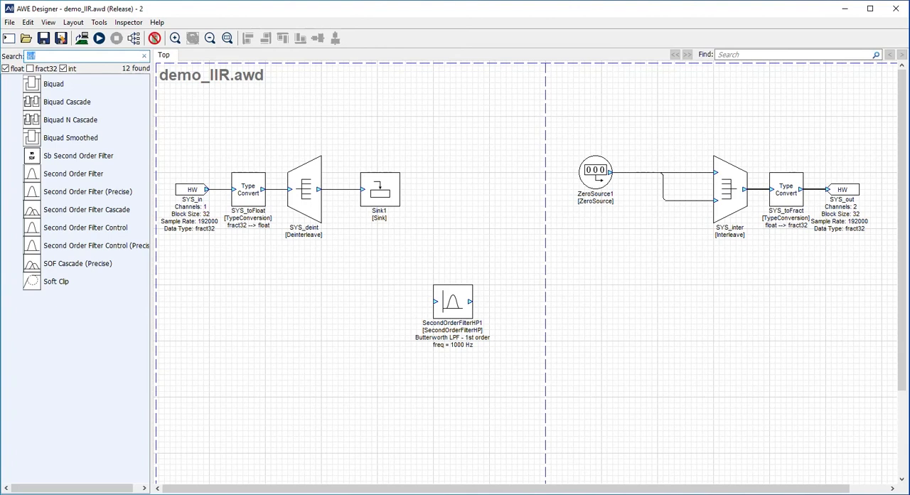
- Meter the filter output and feed the filter from a 400 Hz Sine Smoothed Gen
type("meter")
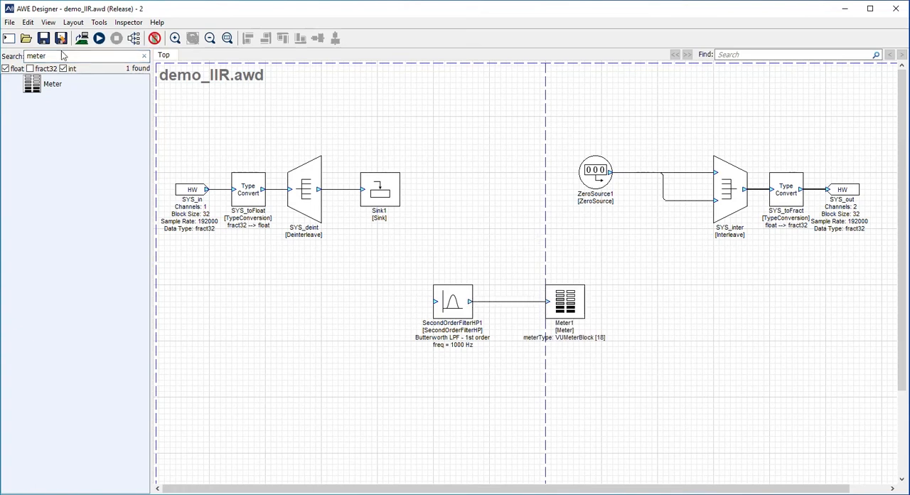
type("sine")
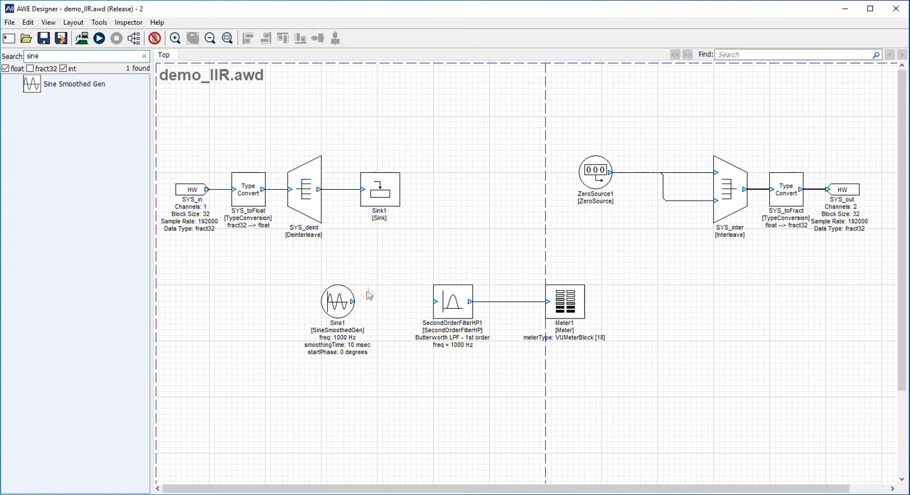
left_click(334, 302)
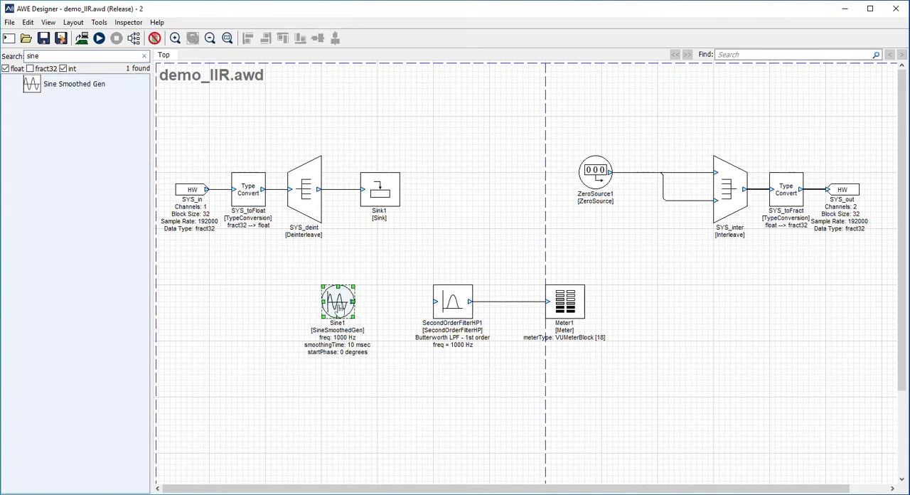
double_click(339, 310)
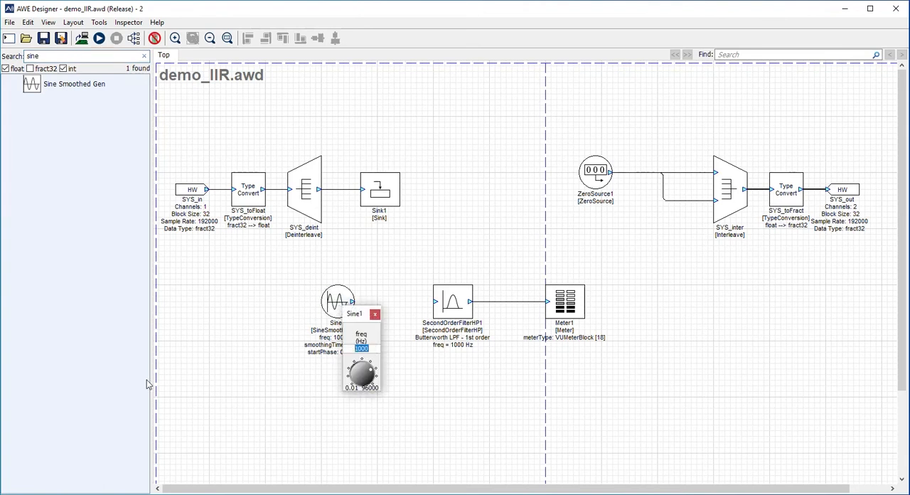
type("400")
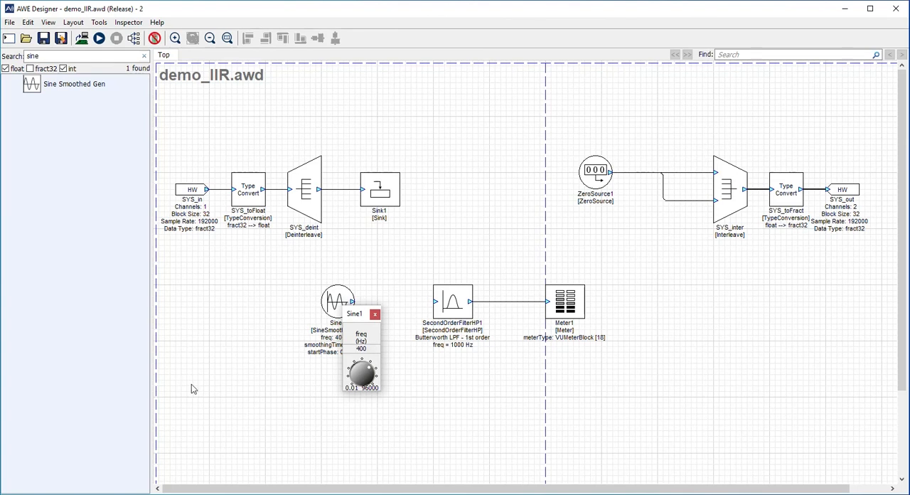
left_click_drag(353, 313, 272, 319)
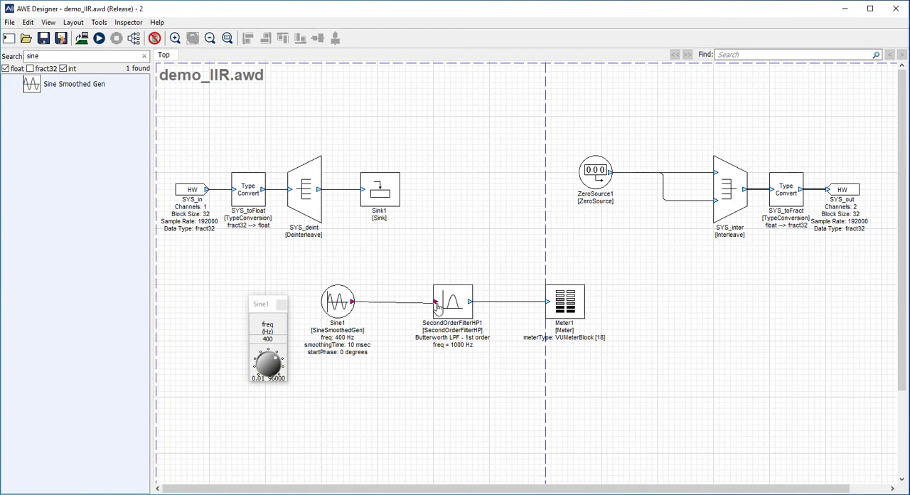
- Run the design and raise Sine1's freq through 800 to 5000 Hz, watching Meter1 drop to about -14 dB
left_click(93, 38)
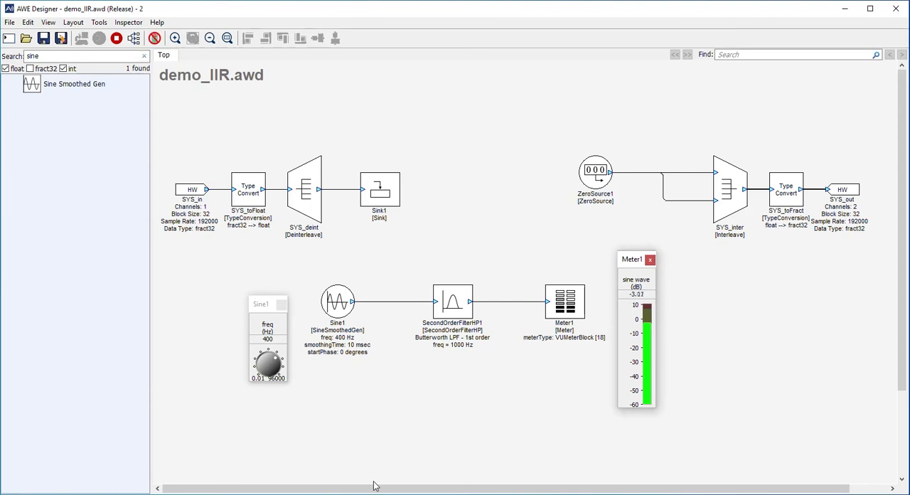
mouse_move(319, 454)
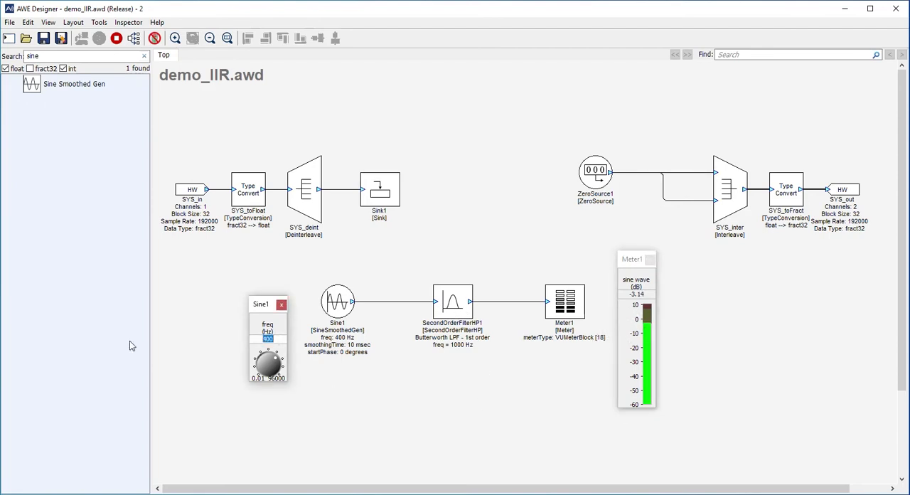
type("800")
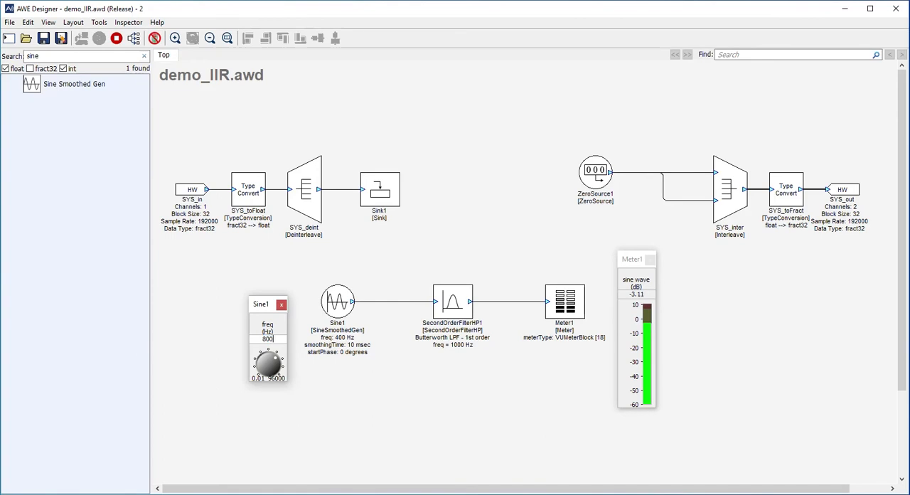
triple_click(267, 338)
type("5000")
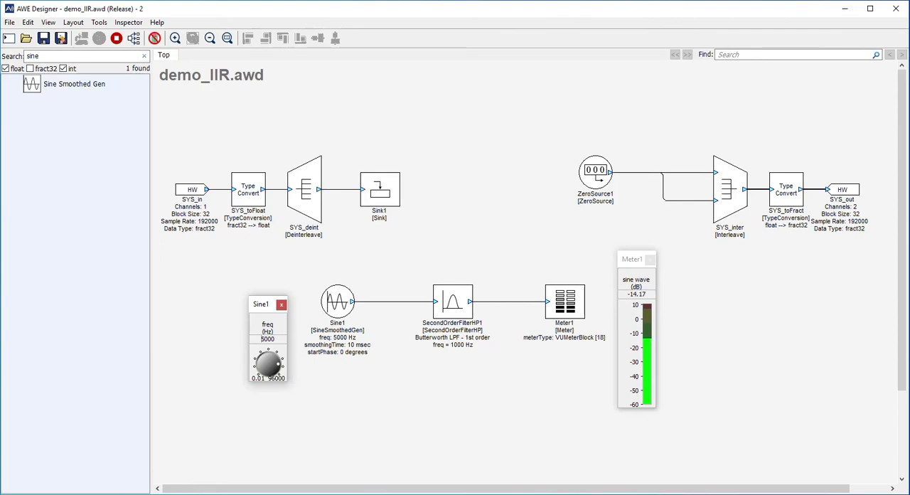
mouse_move(126, 328)
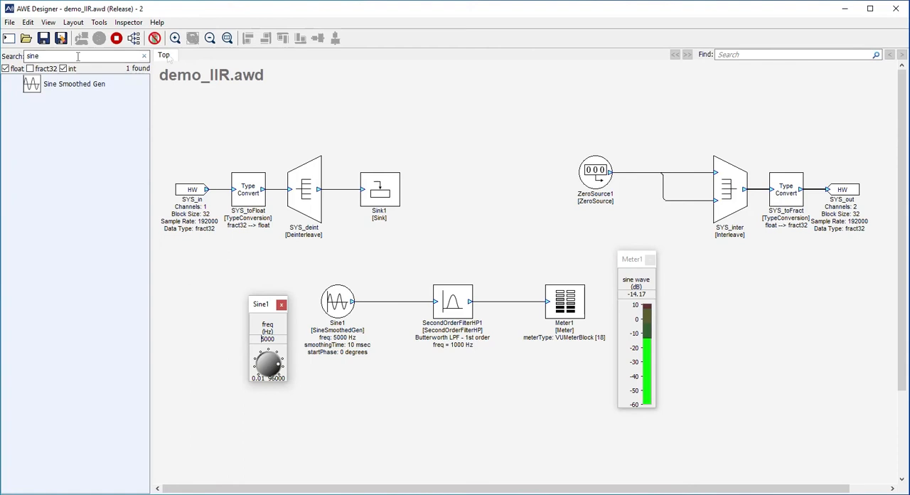
- Stop the design, add a Butterworth Filter branch from Sine1 into Meter2, placing its display beside Meter1
left_click(95, 38)
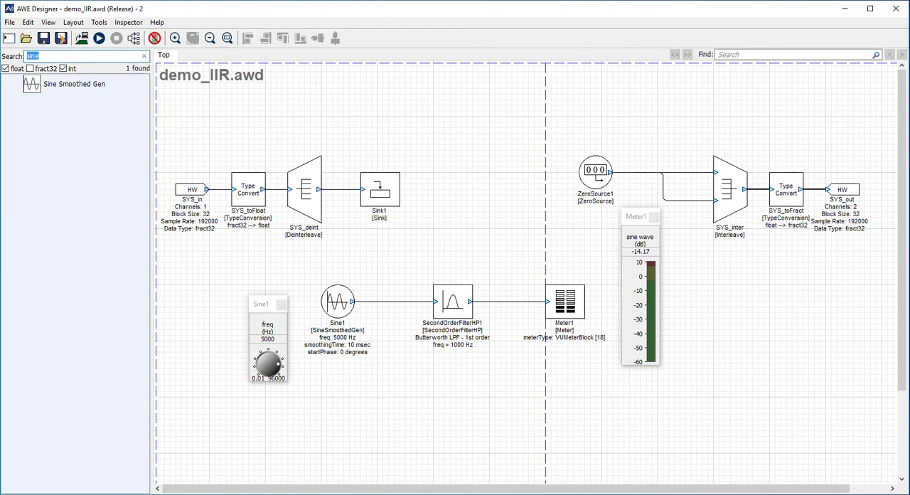
type("butter")
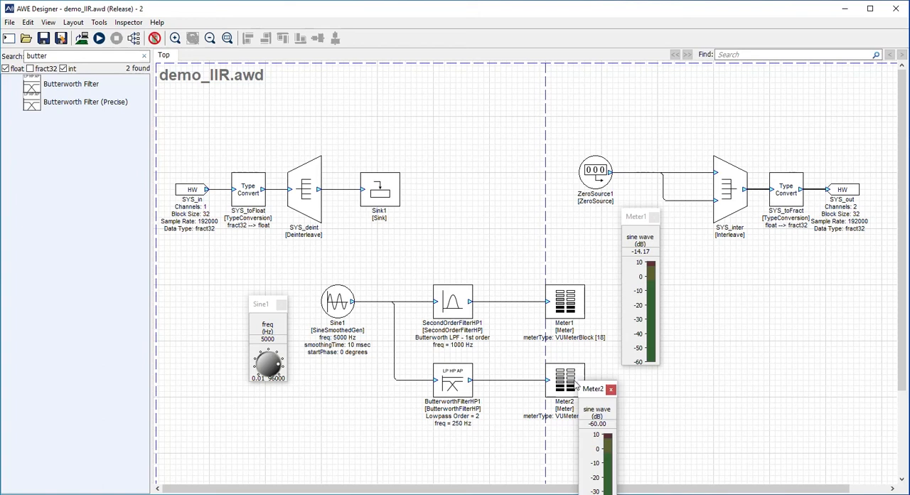
left_click_drag(595, 389, 722, 288)
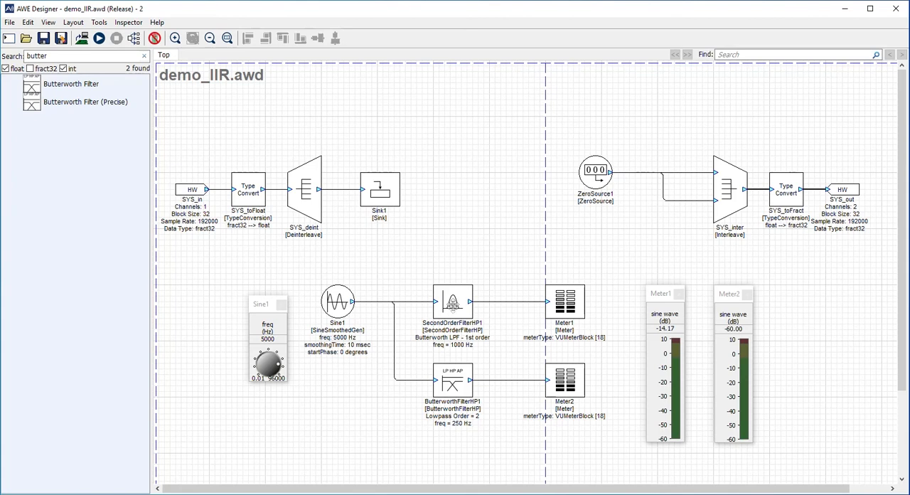
- Set ButterworthFilterHP1 to order 4 in View Properties and its cutoff to 1000 Hz
right_click(451, 384)
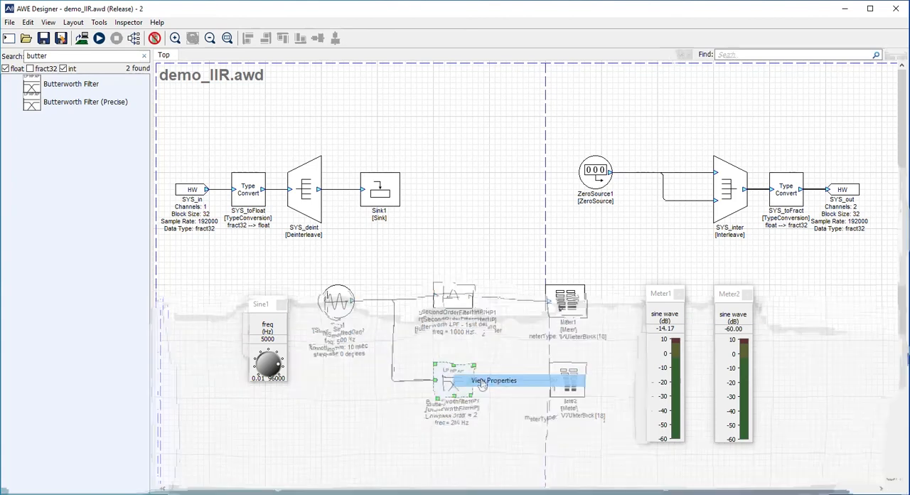
left_click(491, 381)
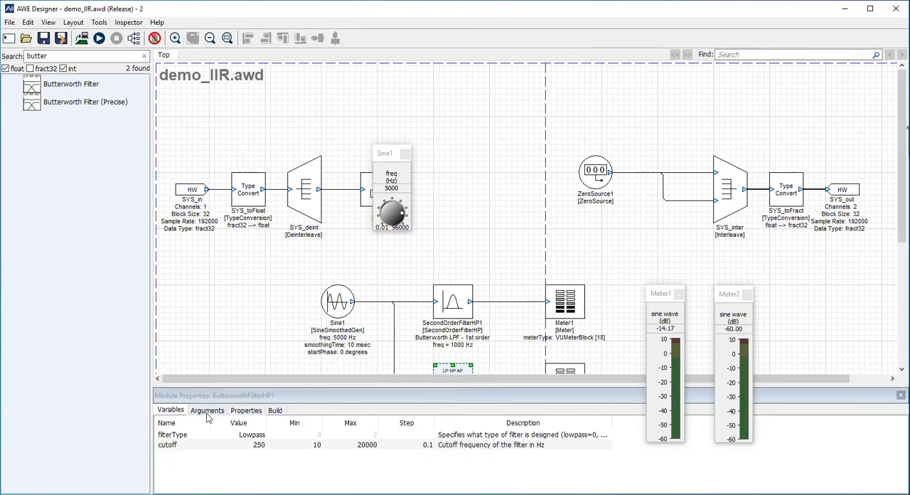
left_click(207, 410)
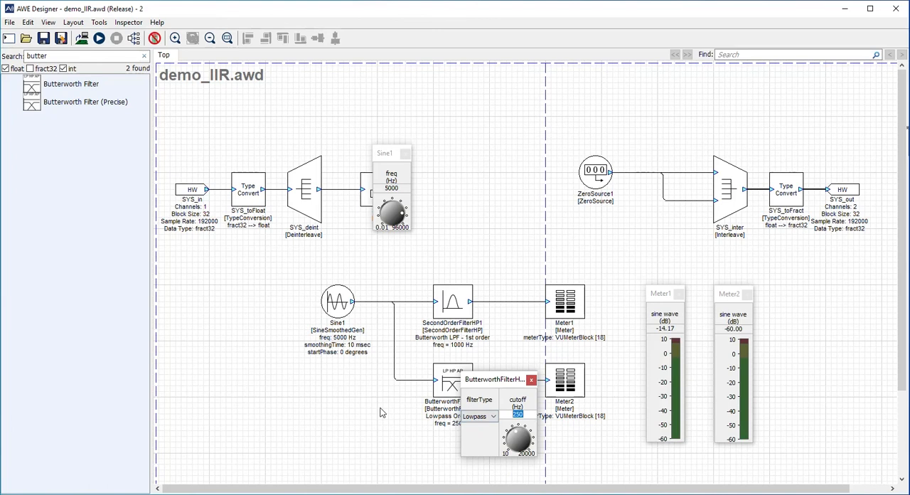
type("100")
left_click(392, 187)
type("400")
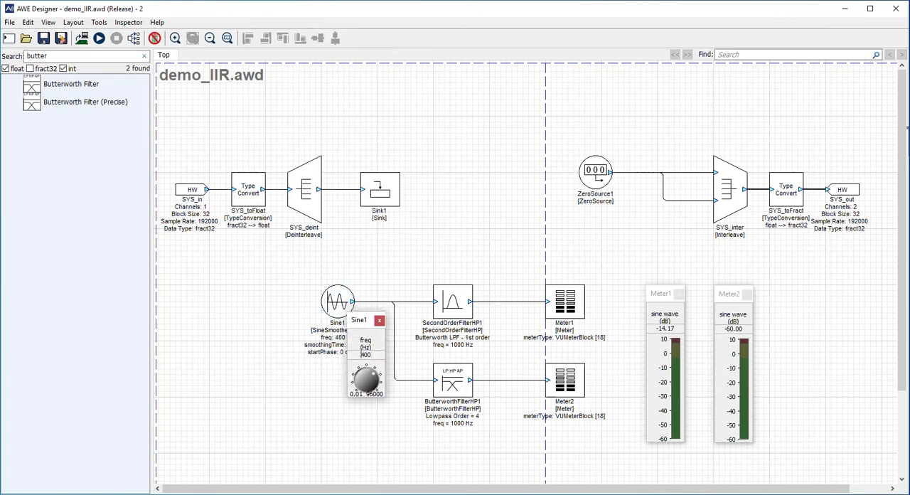
- Run the two-branch design with Sine1 at 1500 Hz to compare Meter1 (-5.14 dB) and Meter2 (-14.56 dB)
left_click(92, 38)
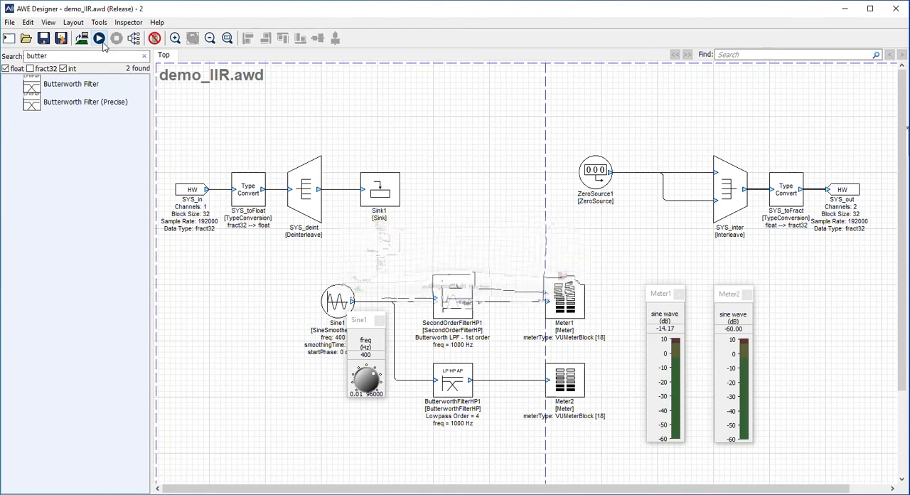
left_click(94, 37)
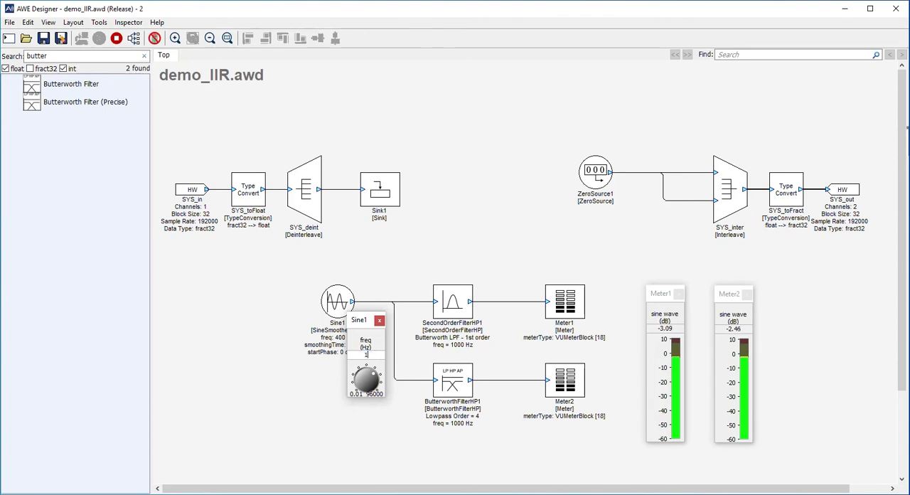
type("1500")
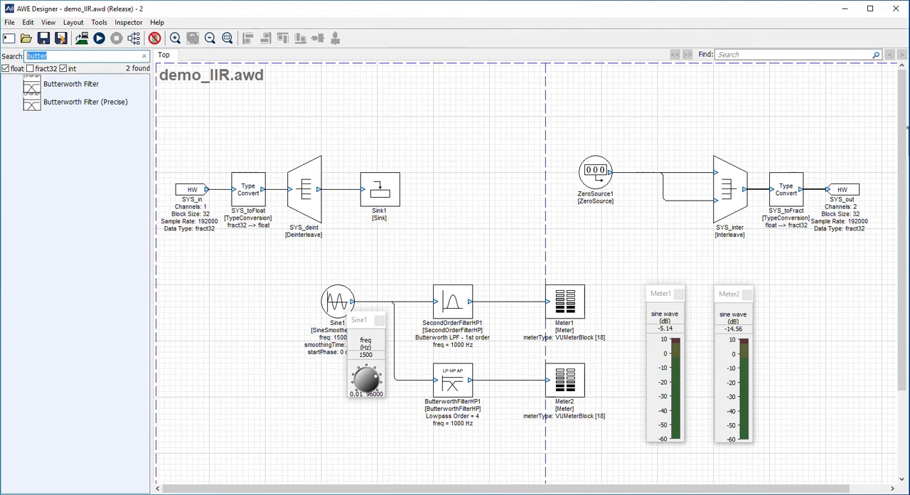
mouse_move(198, 106)
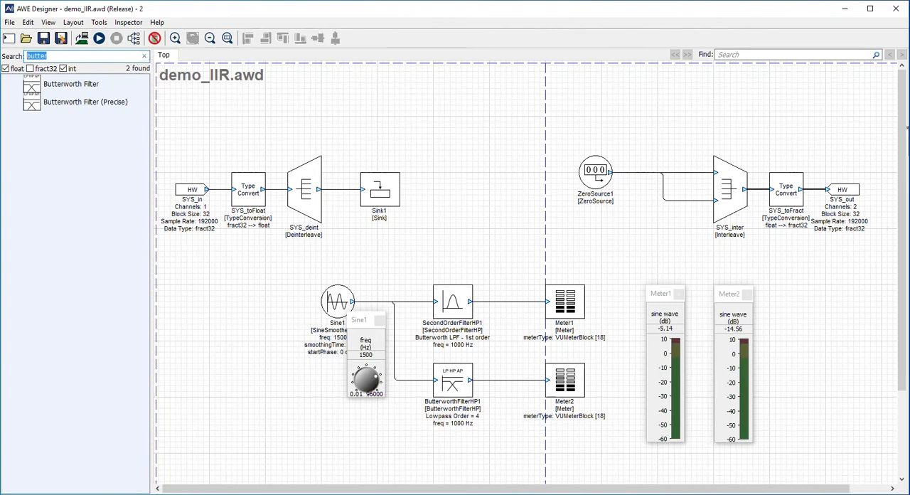
mouse_move(903, 334)
type("b")
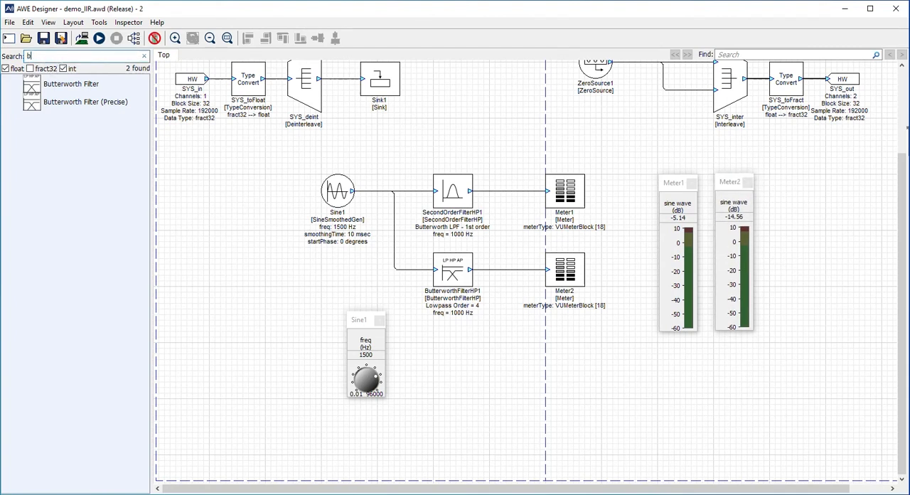
- Add a Biquad Smoothed branch from Sine1 into Meter3, checking its coefficients and showing Meter3's display
type("i")
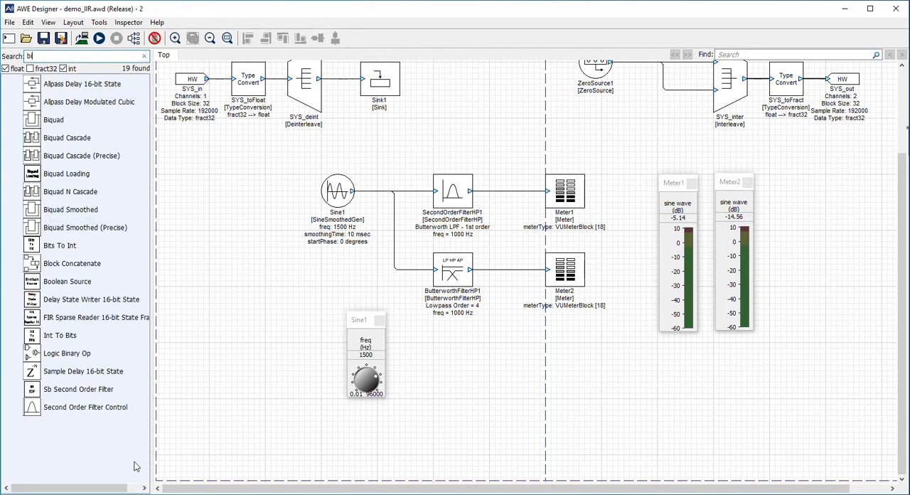
mouse_move(67, 263)
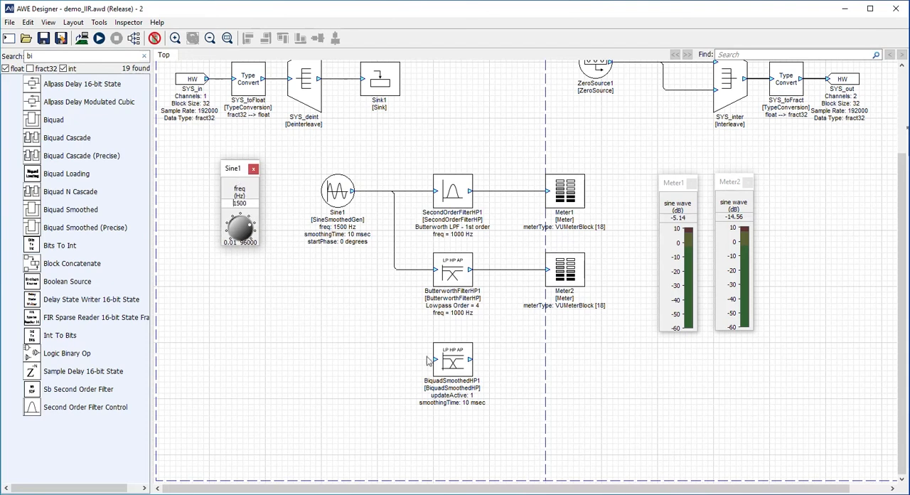
double_click(452, 357)
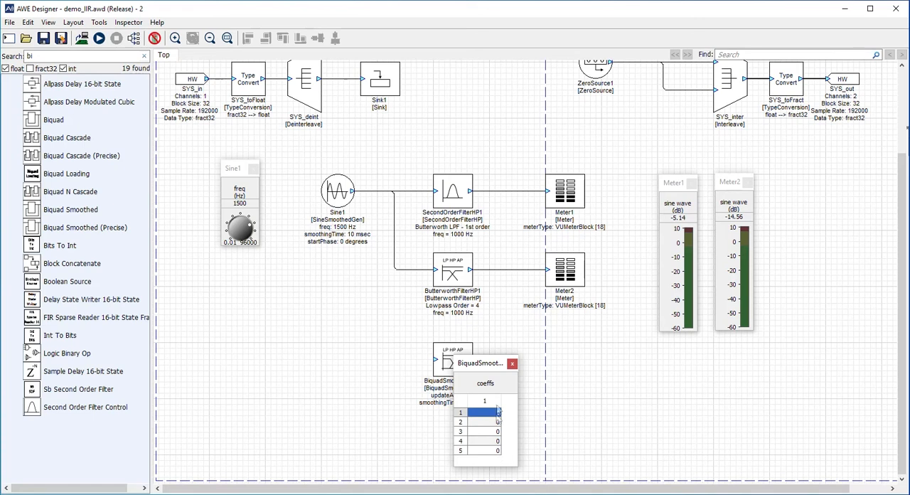
left_click(512, 363)
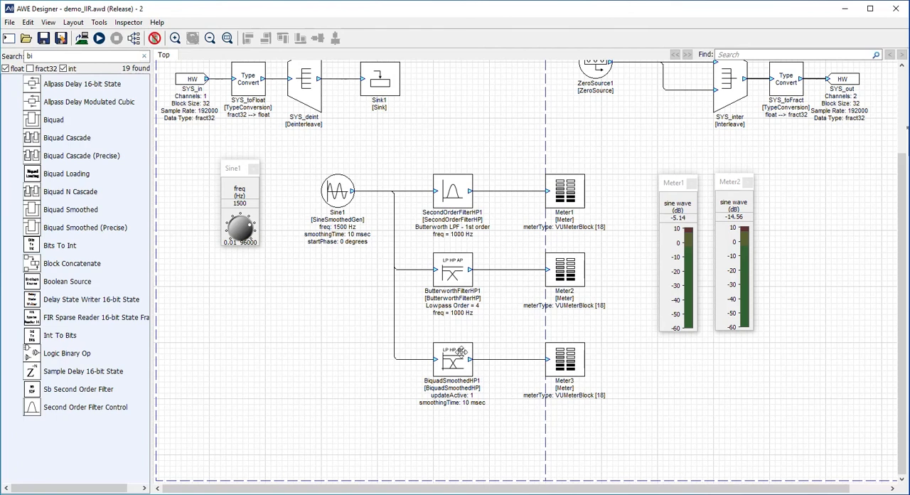
double_click(564, 361)
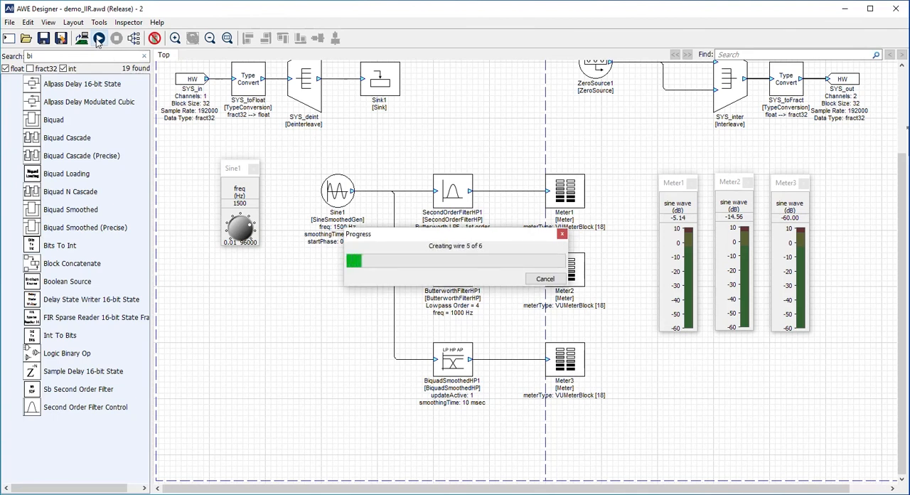
- Run the three-branch design with Sine1 at 1500 Hz so Meter3 reads about -0.4 dB
left_click(98, 38)
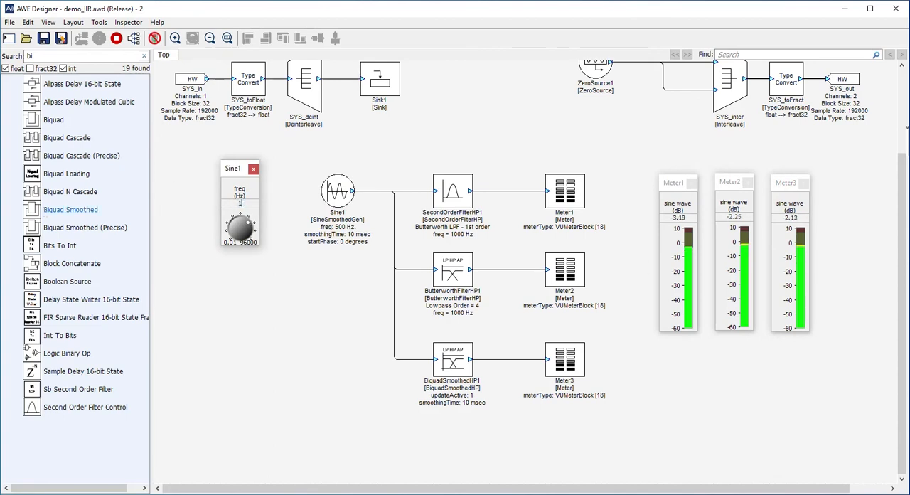
type("1500")
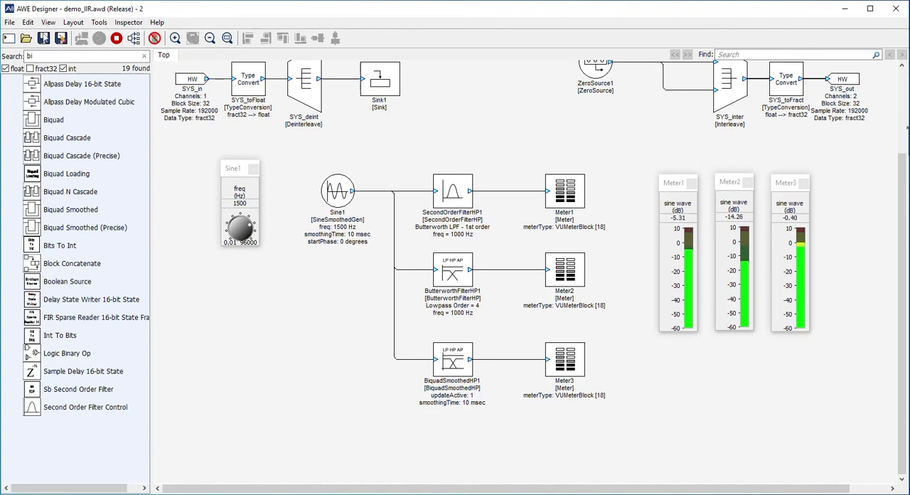
- Show BiquadSmoothedHP1's coefficient array properties, currently 1 followed by zeros
right_click(453, 377)
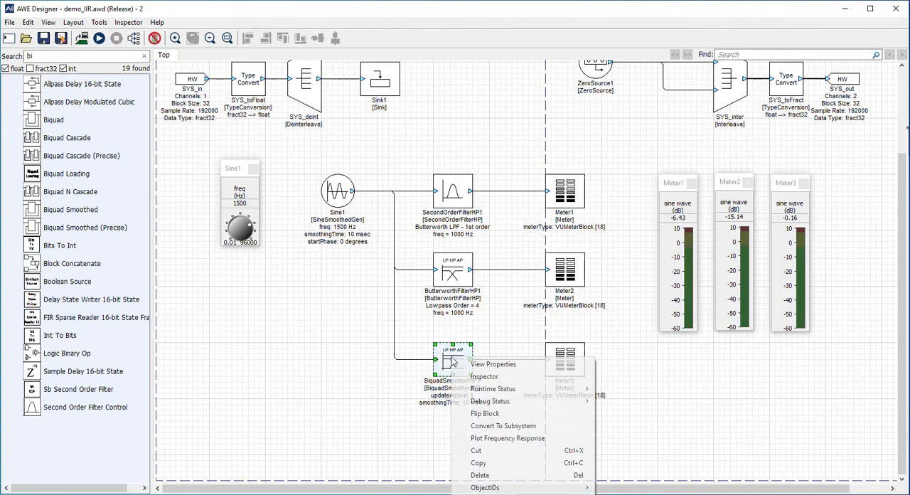
left_click(492, 364)
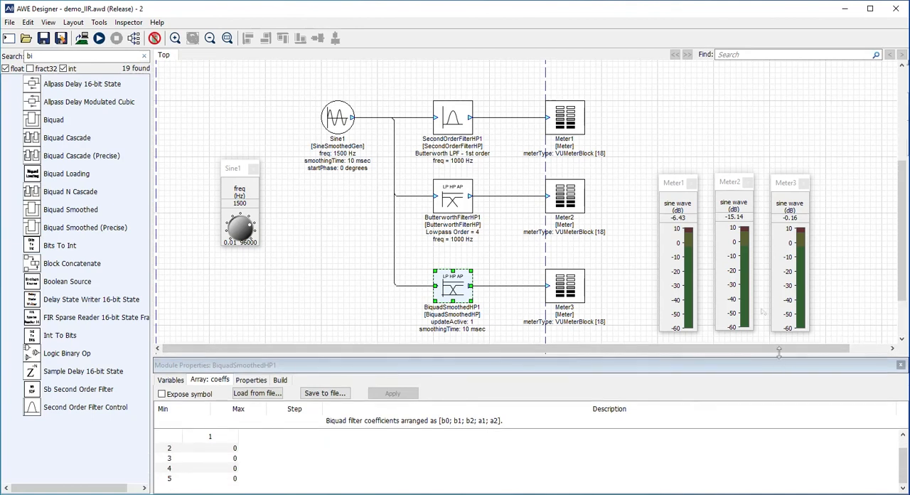
mouse_move(300, 445)
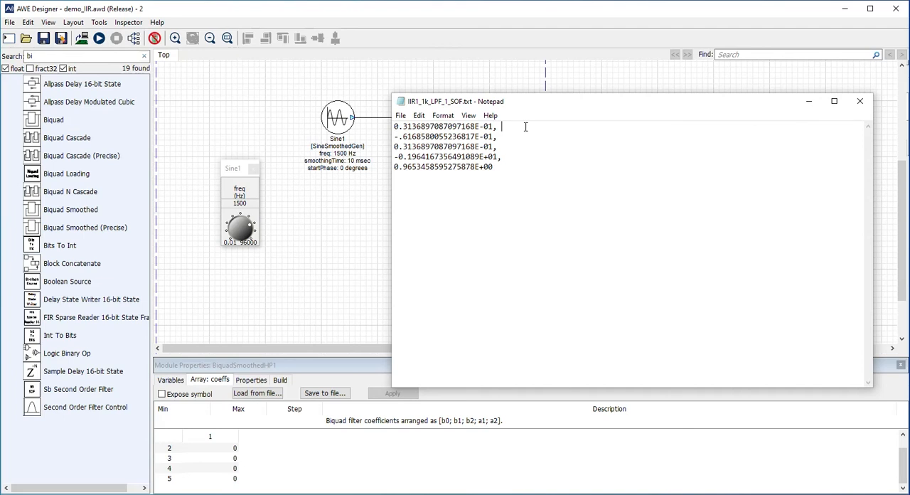
type("b0")
left_click(630, 166)
type(" b")
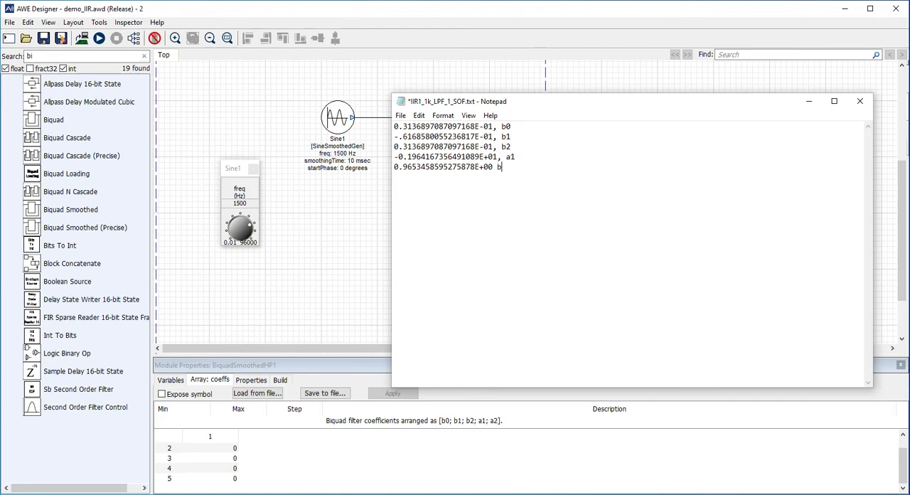
type("2")
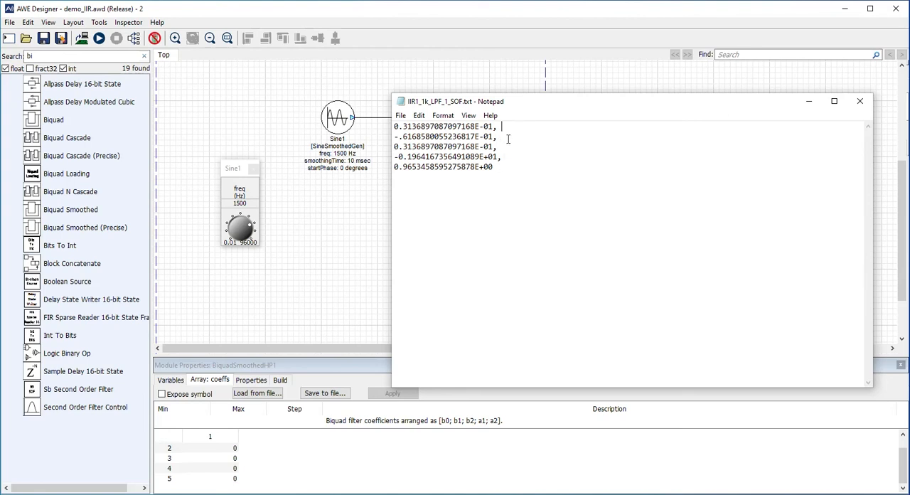
mouse_move(245, 338)
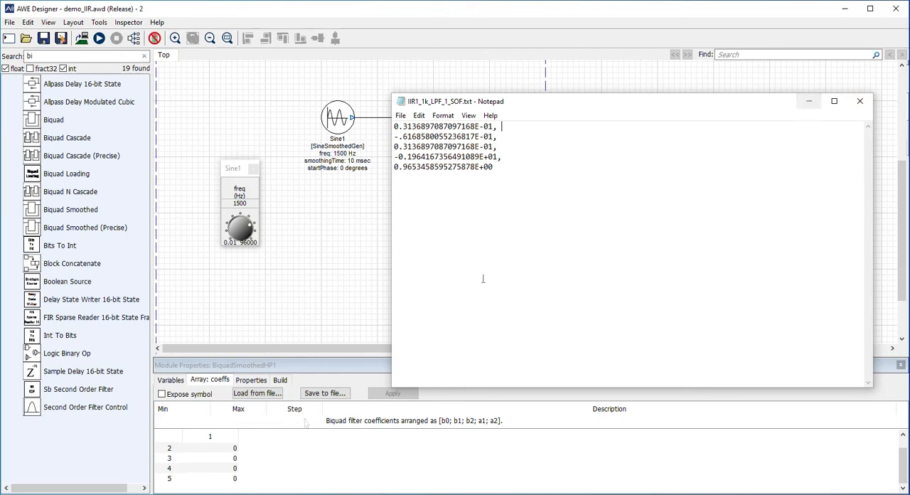
- Import IIR1_1k_LPF_1_SOF.txt into BiquadSmoothedHP1's coefficients, acknowledging the size-mismatch warning
left_click(258, 392)
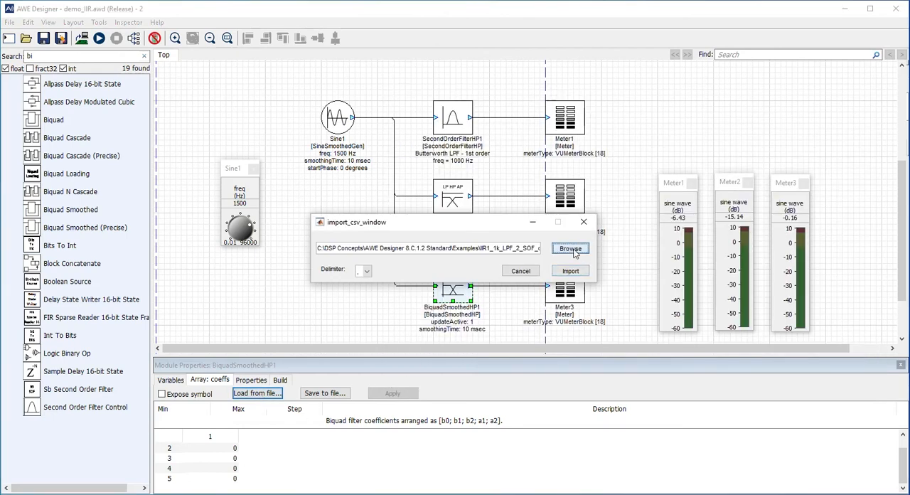
left_click(570, 248)
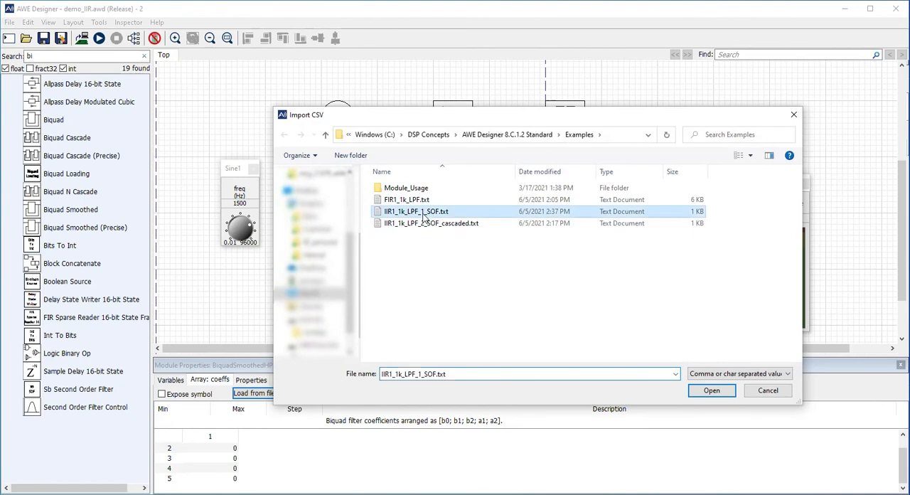
left_click(711, 390)
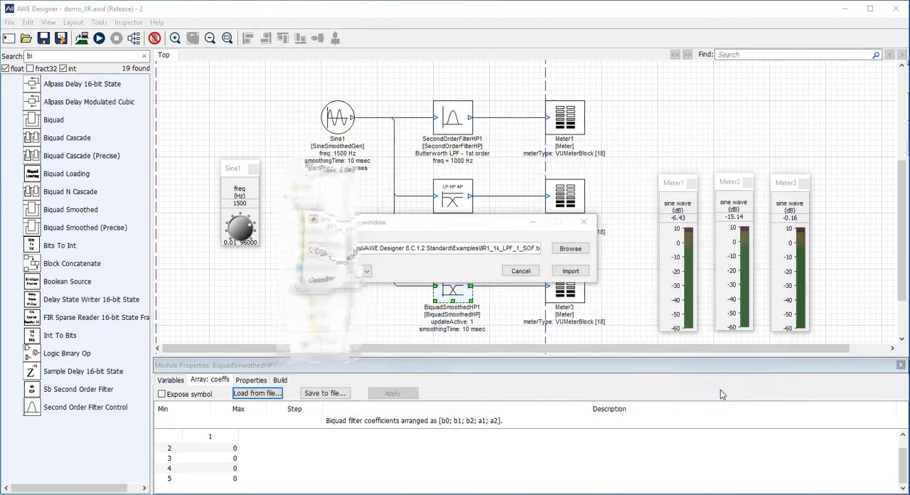
left_click(570, 270)
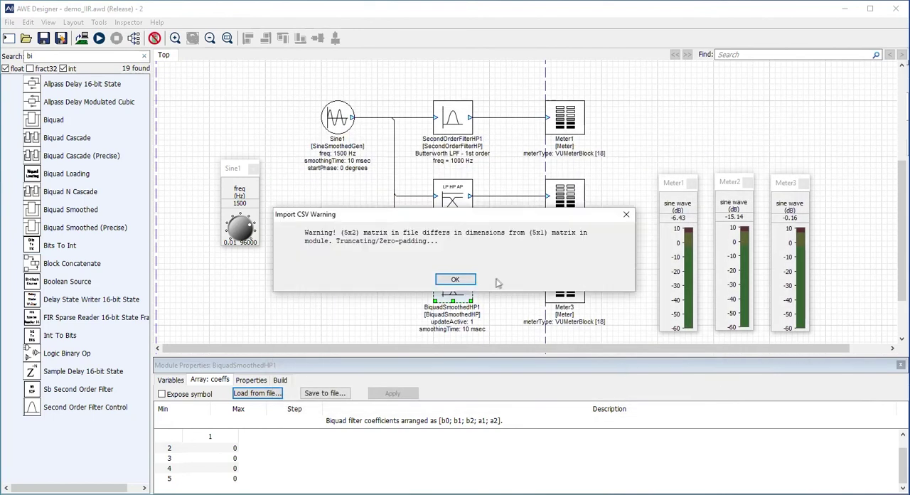
left_click(454, 279)
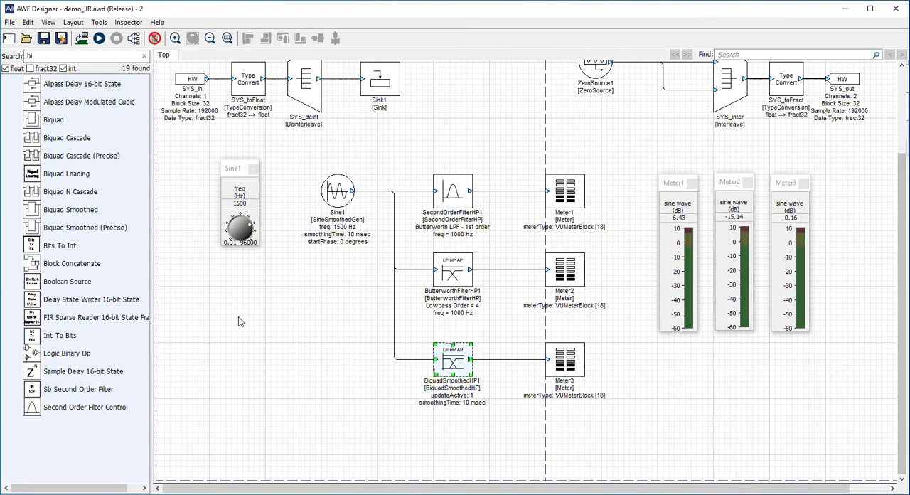
left_click(88, 39)
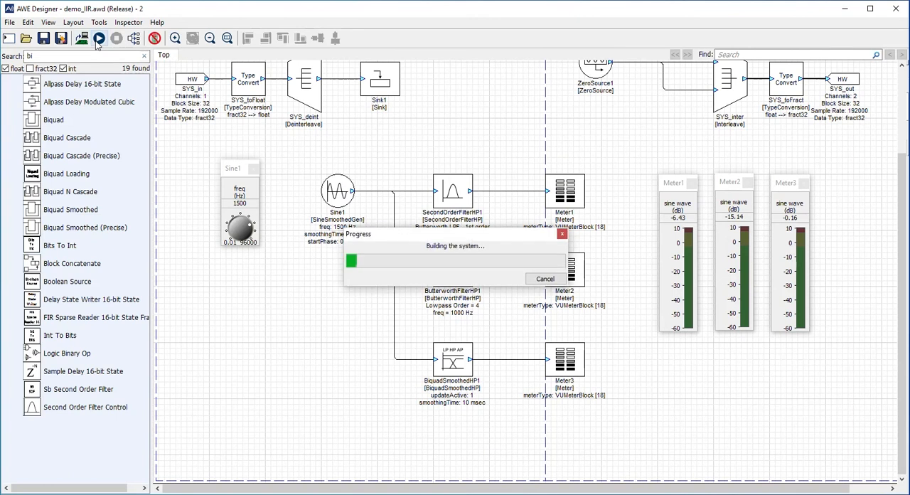
left_click(92, 37)
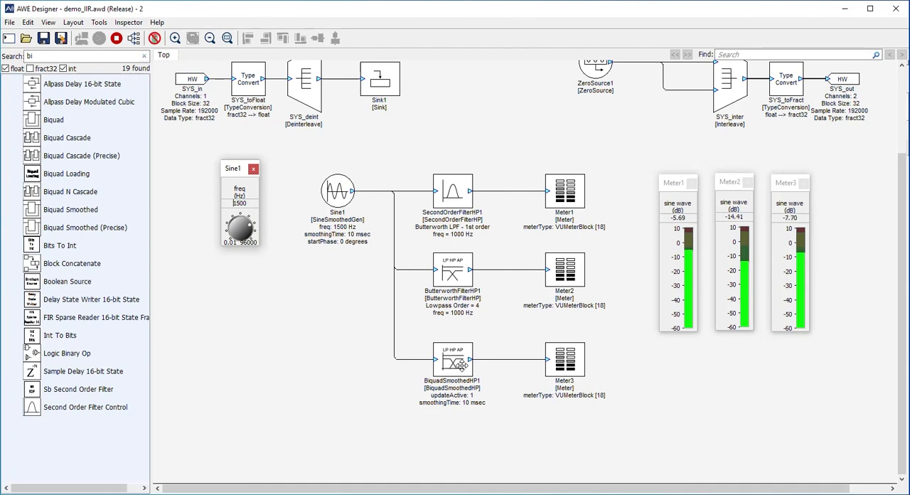
mouse_move(572, 257)
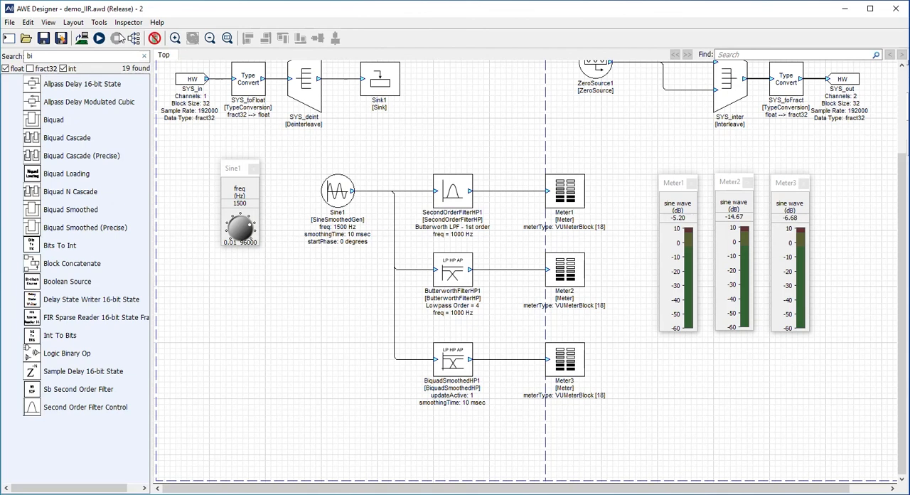
mouse_move(145, 158)
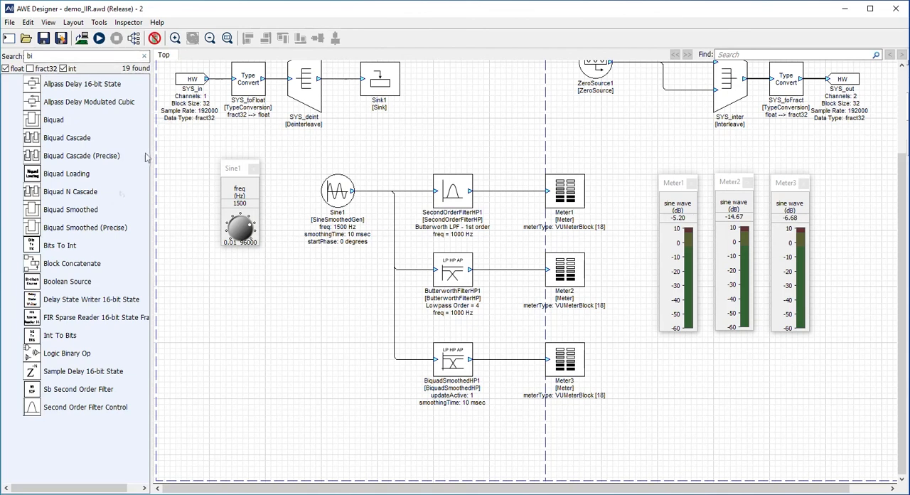
mouse_move(80, 159)
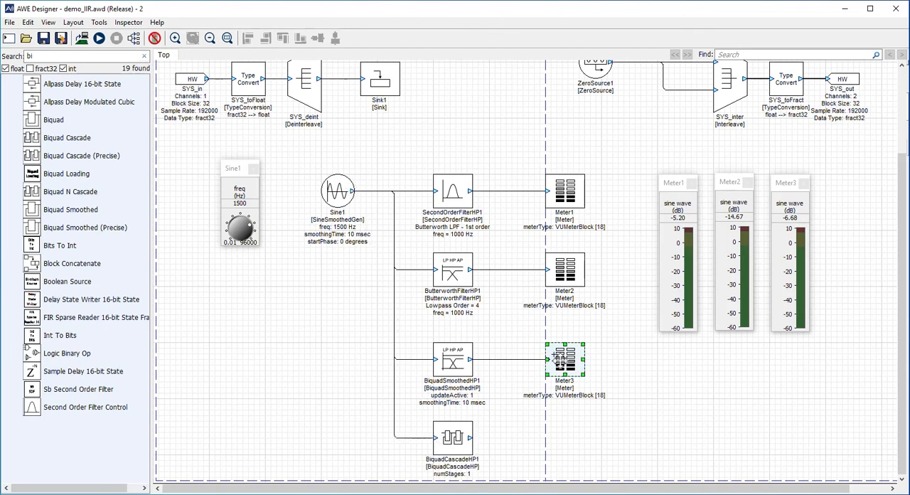
- Copy Meter3 as Meter4 and wire the Biquad Cascade output into it
left_click_drag(565, 359, 591, 458)
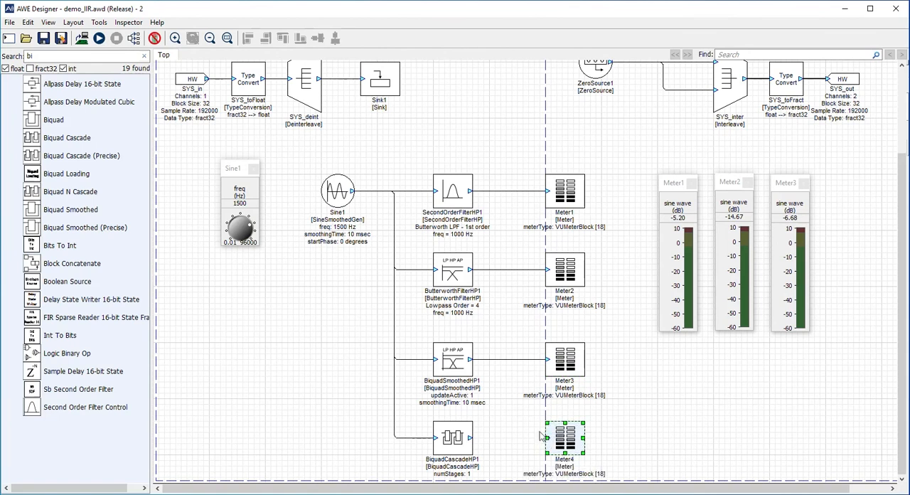
left_click(501, 428)
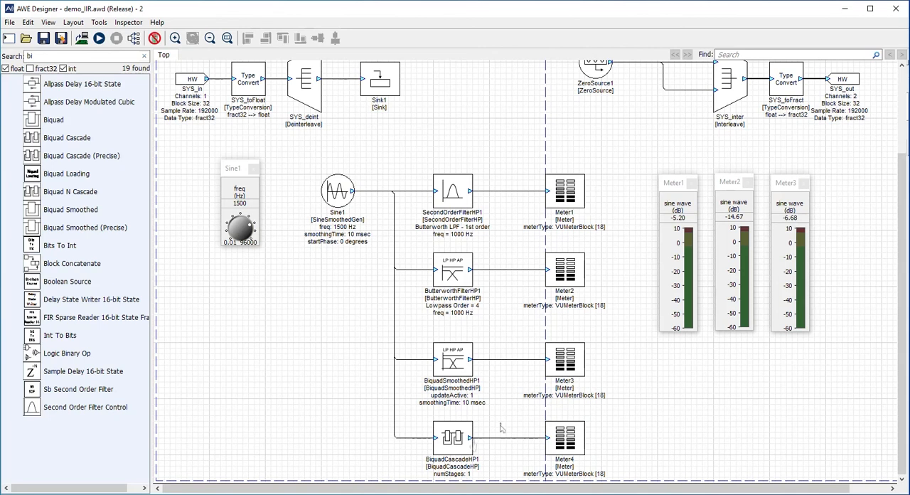
mouse_move(453, 442)
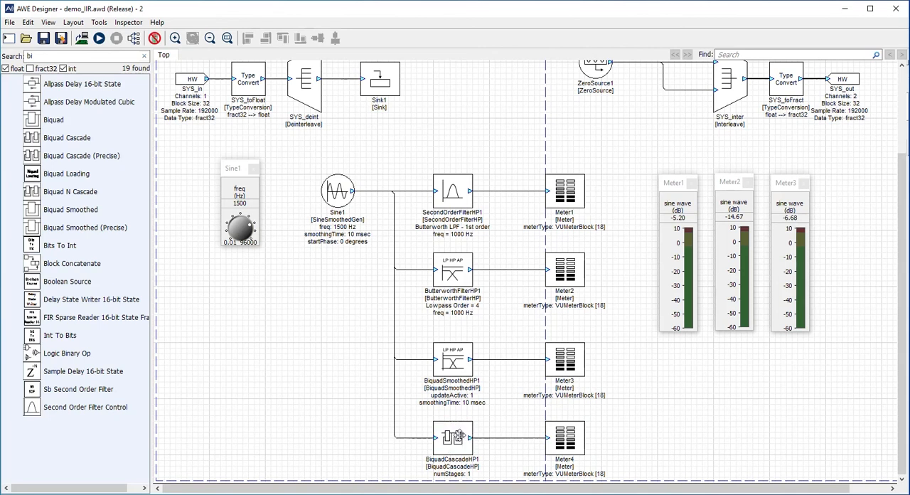
- Set BiquadCascadeHP1's numStages argument to 2 and return to its coefficient matrix
right_click(448, 436)
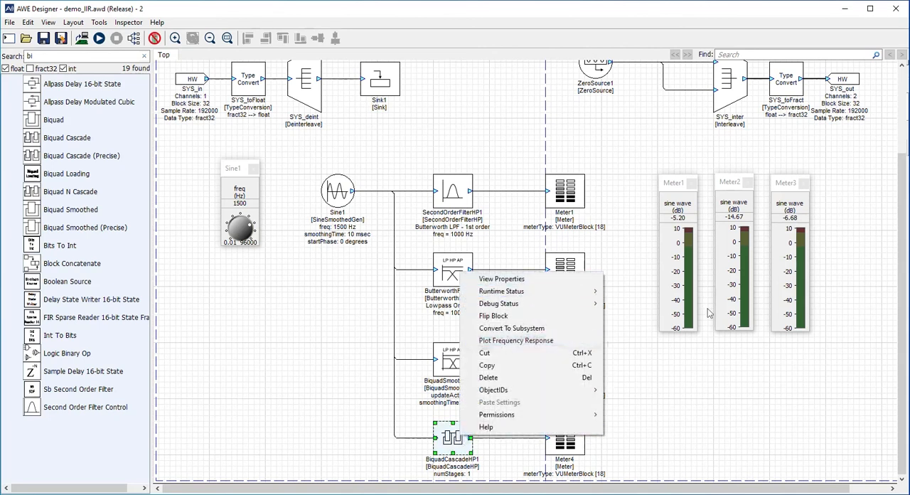
left_click(500, 278)
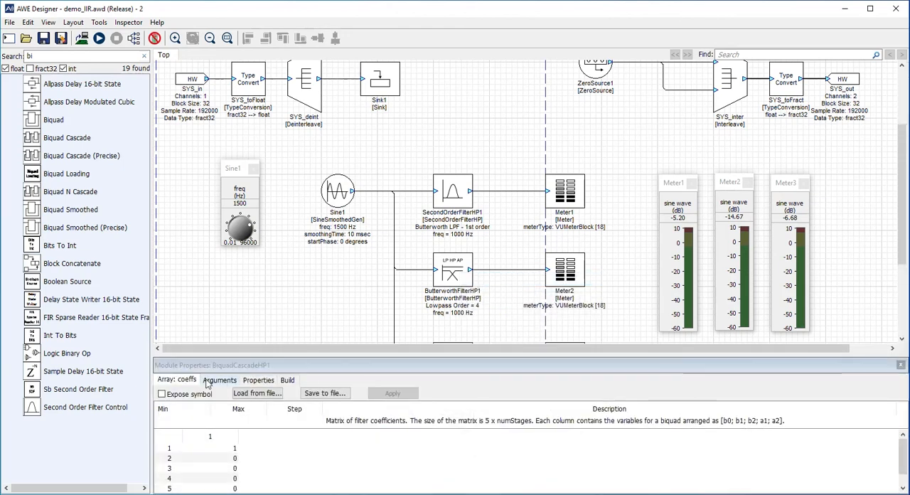
left_click(219, 380)
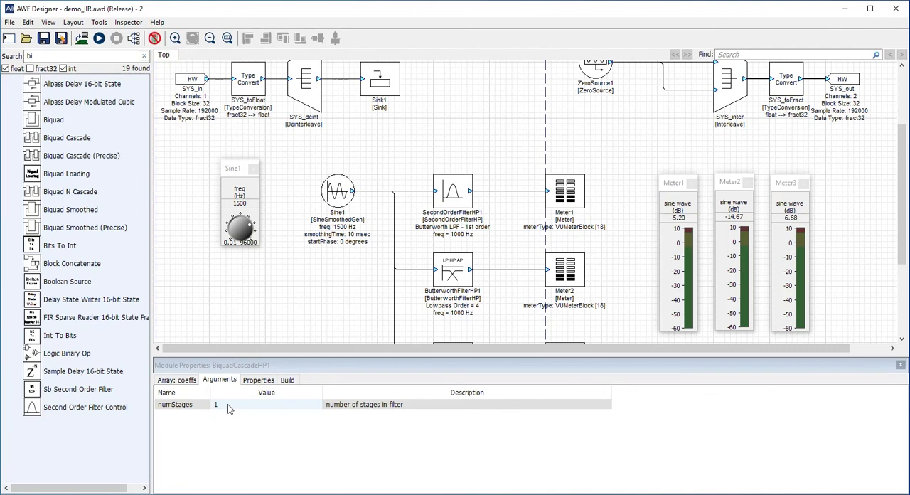
left_click(227, 404)
type("2")
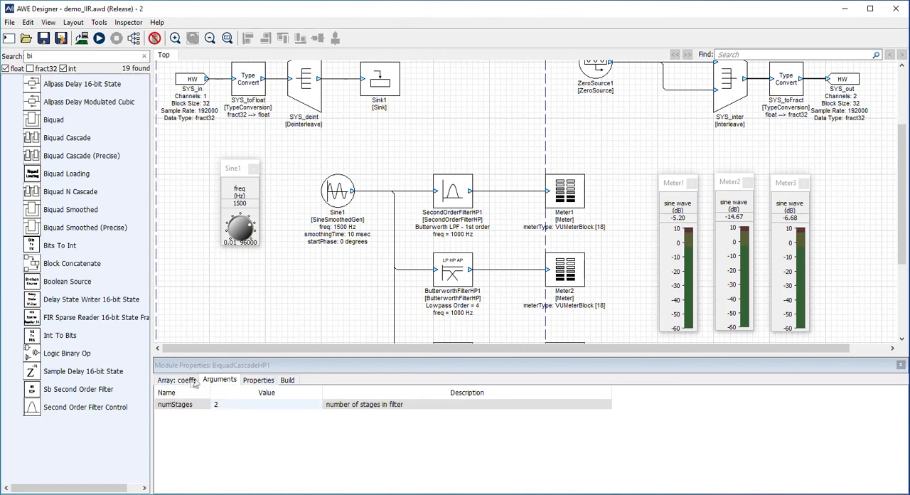
left_click(177, 380)
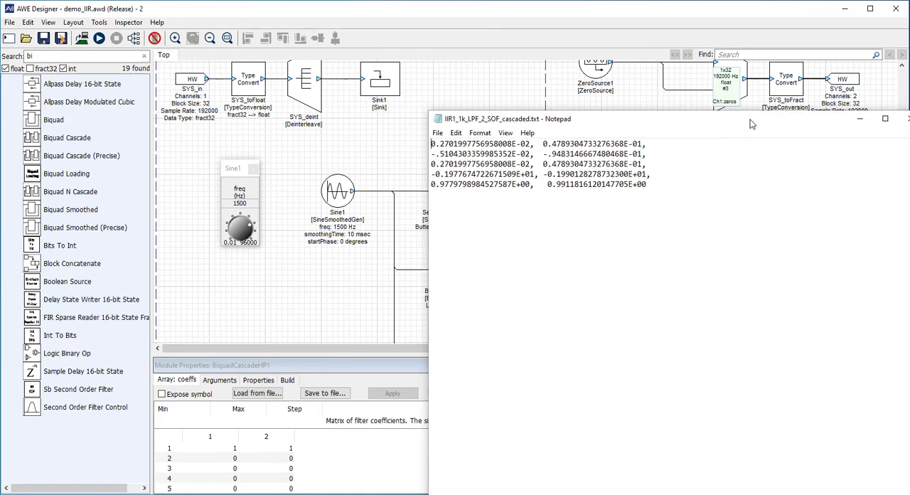
mouse_move(541, 210)
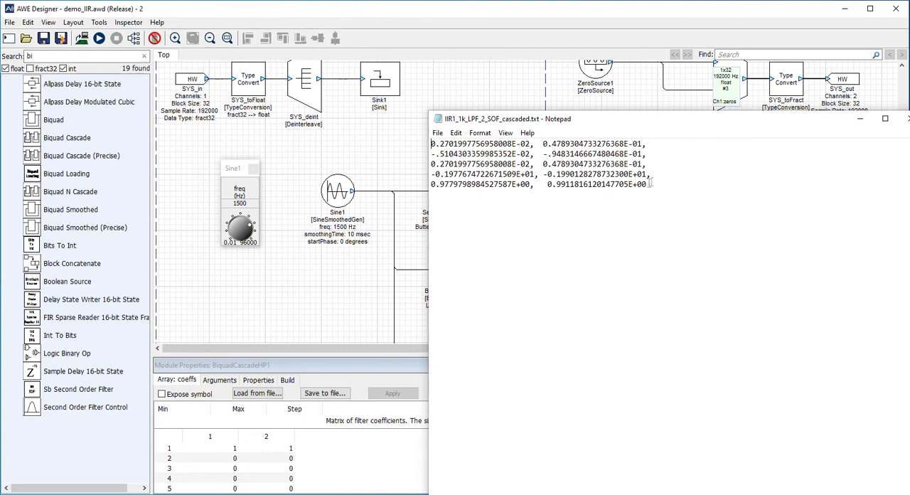
- Import IIR1_1k_LPF_2_SOF_cascaded.txt into the Biquad Cascade filter's coefficient matrix
left_click(257, 393)
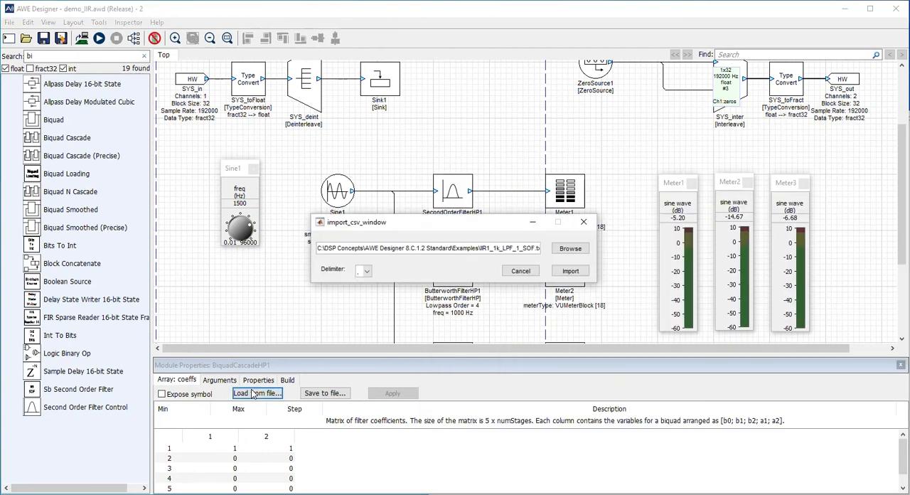
left_click(569, 248)
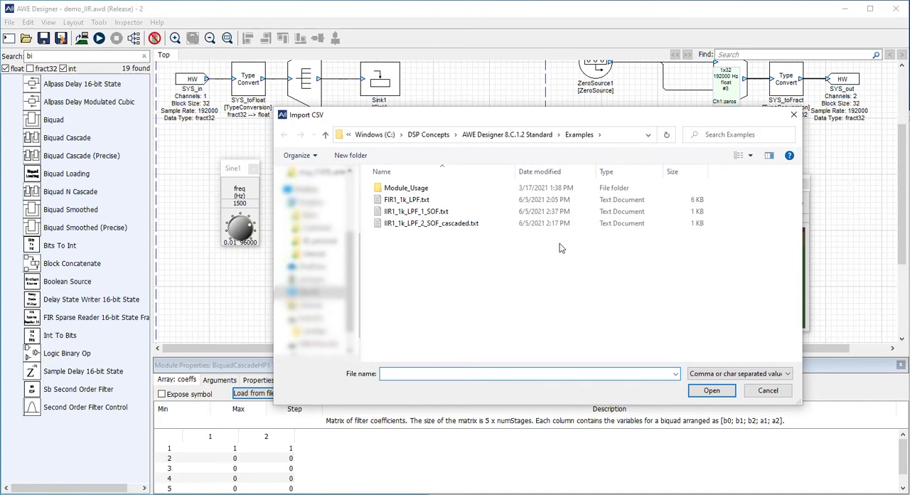
left_click(711, 390)
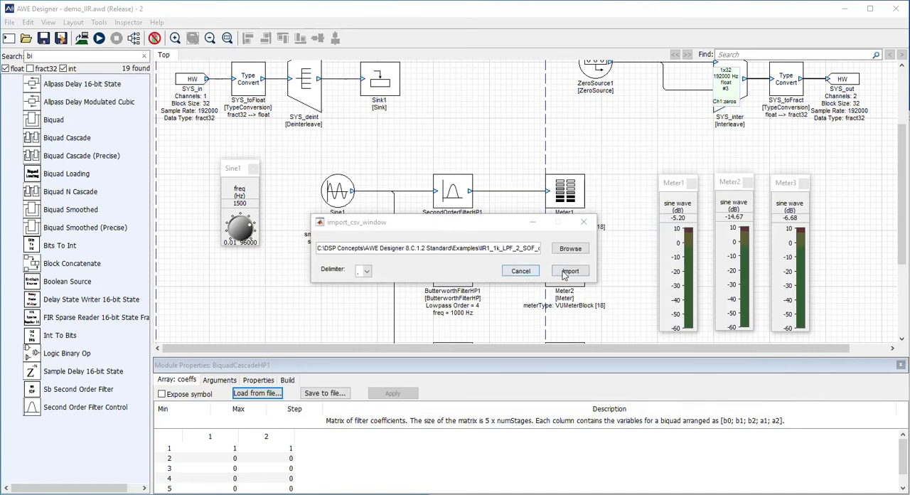
left_click(569, 270)
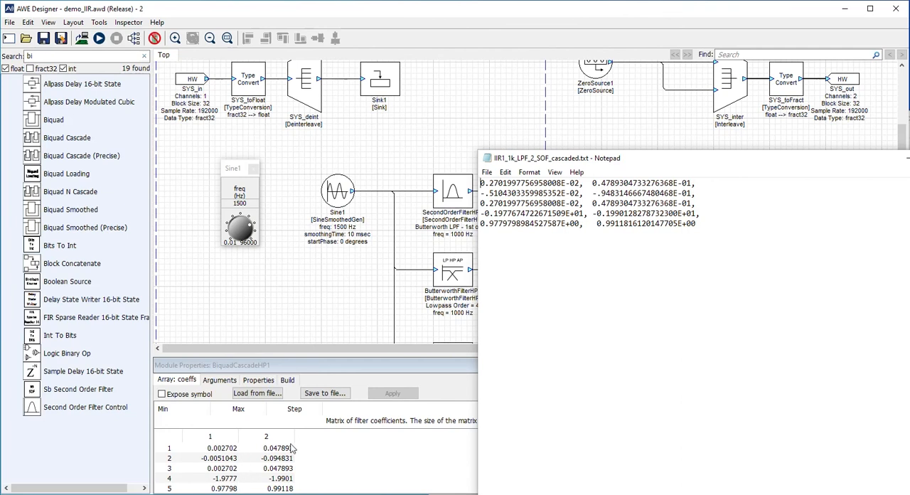
mouse_move(397, 351)
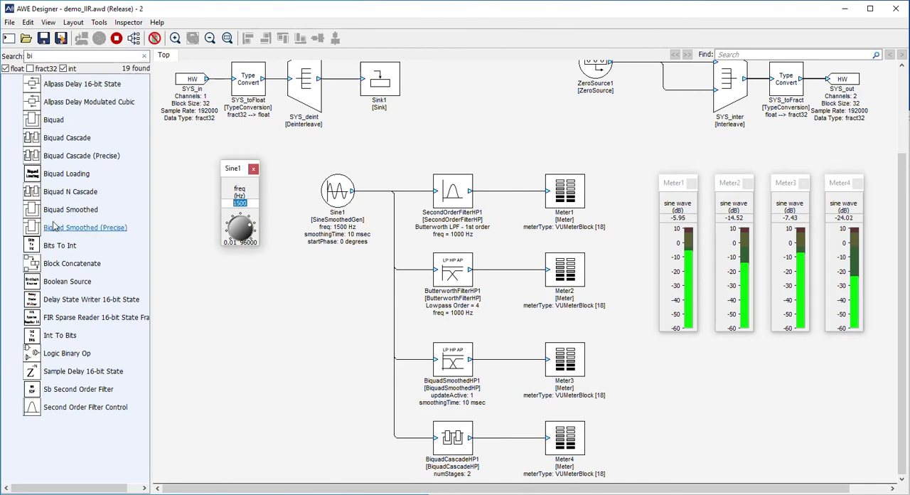
- Set the Sine1 frequency to 500 Hz, then 1500 Hz, reading about -23 dB on Meter4
type("500")
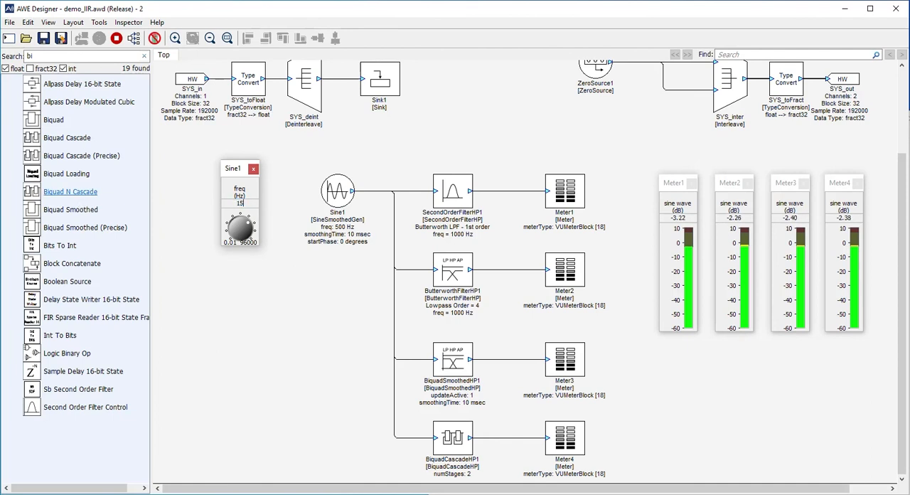
type("1500")
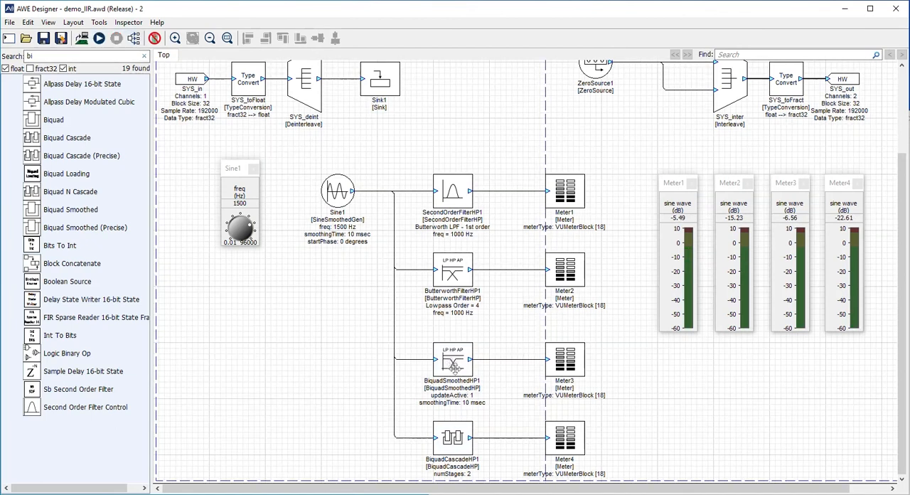
- Show BiquadCascadeHP1's imported two-stage coefficient matrix at full precision
double_click(452, 359)
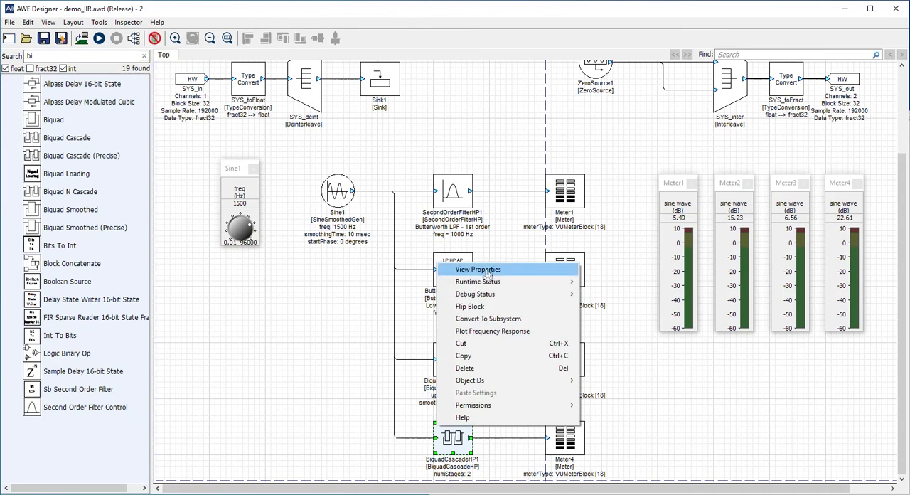
left_click(477, 268)
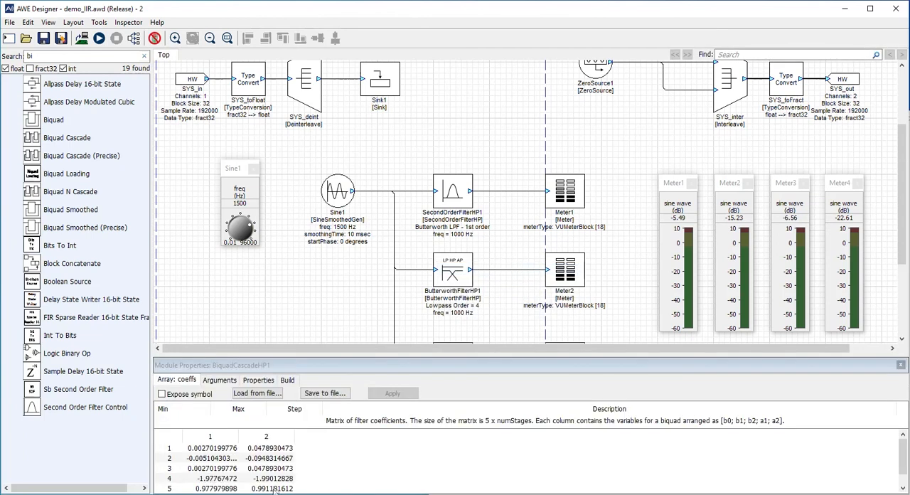